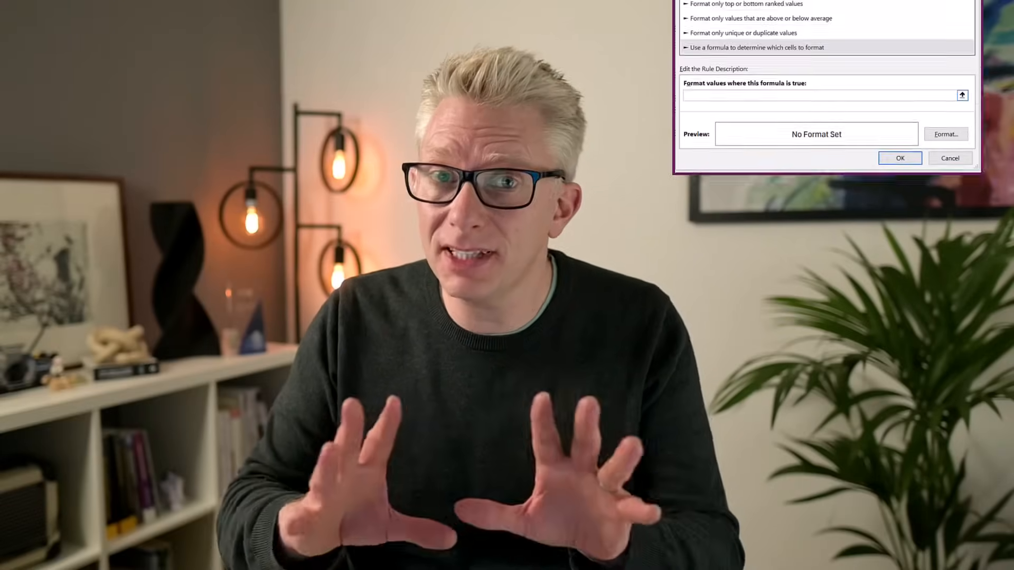
- Enter =I6>=K4 in K6 and fill the TRUE/FALSE test down to K18
type("=$G6<>$G7")
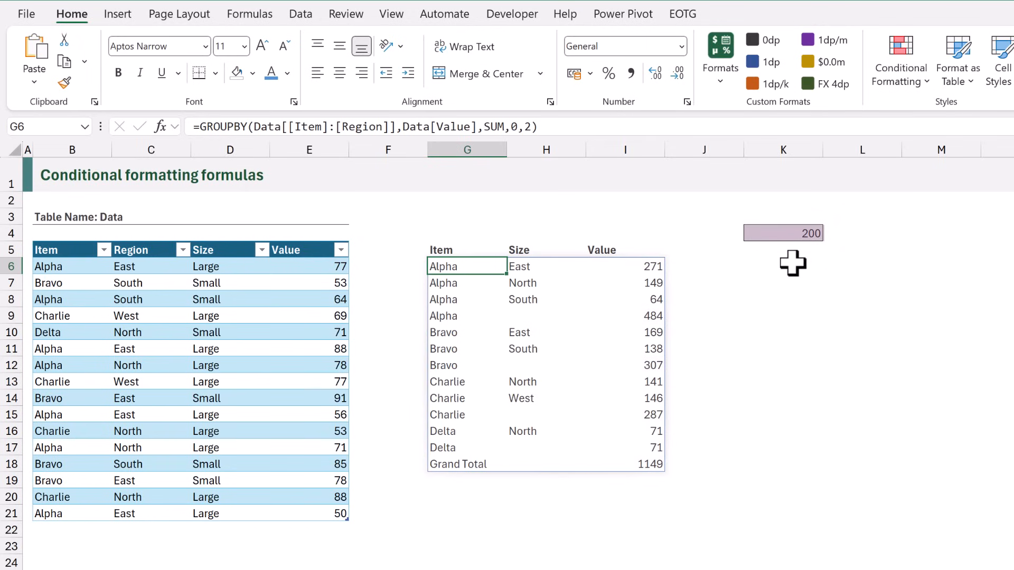
left_click(783, 265)
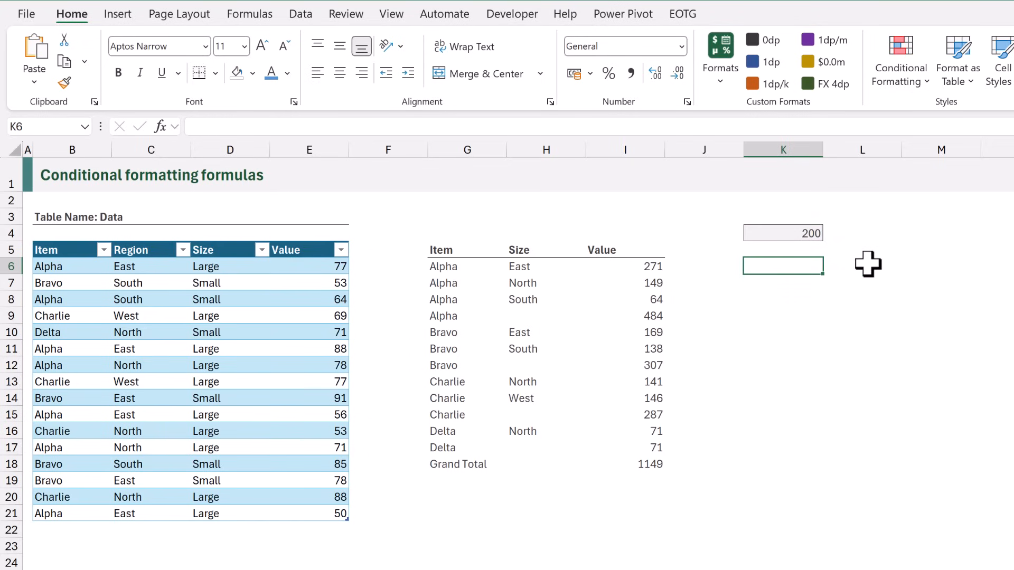
type("=I6>")
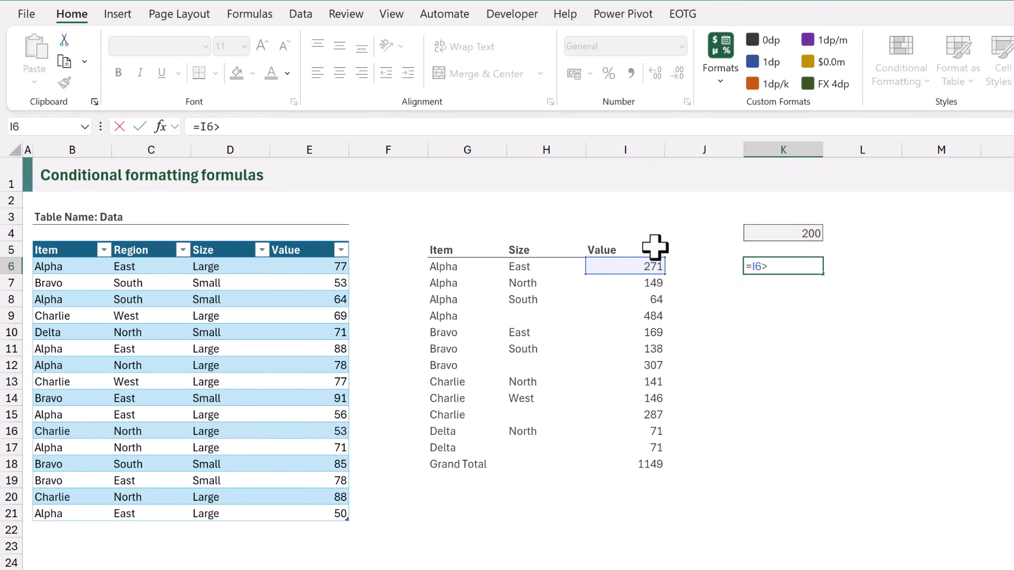
left_click(783, 232)
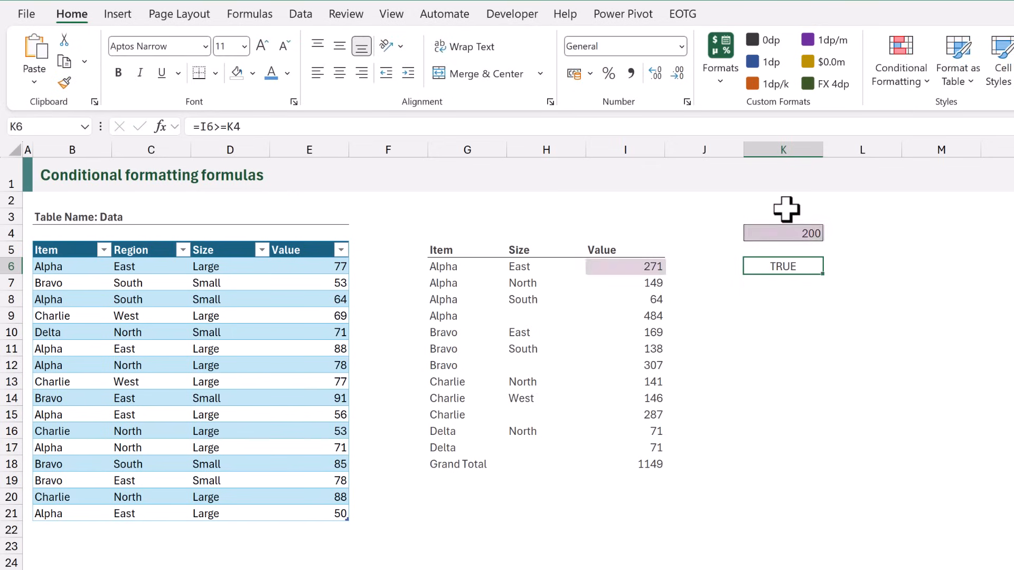
mouse_move(808, 267)
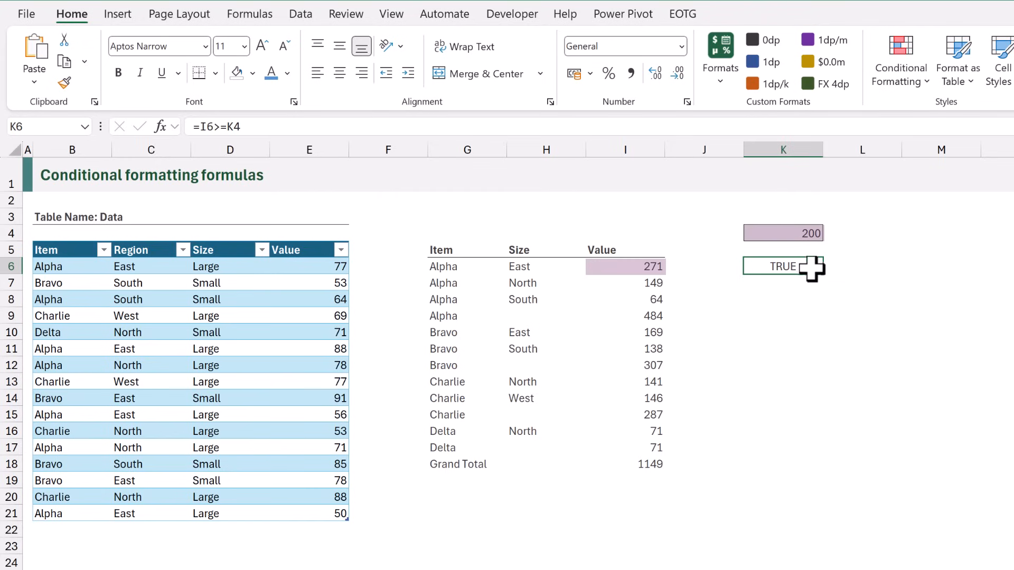
left_click_drag(816, 268, 816, 470)
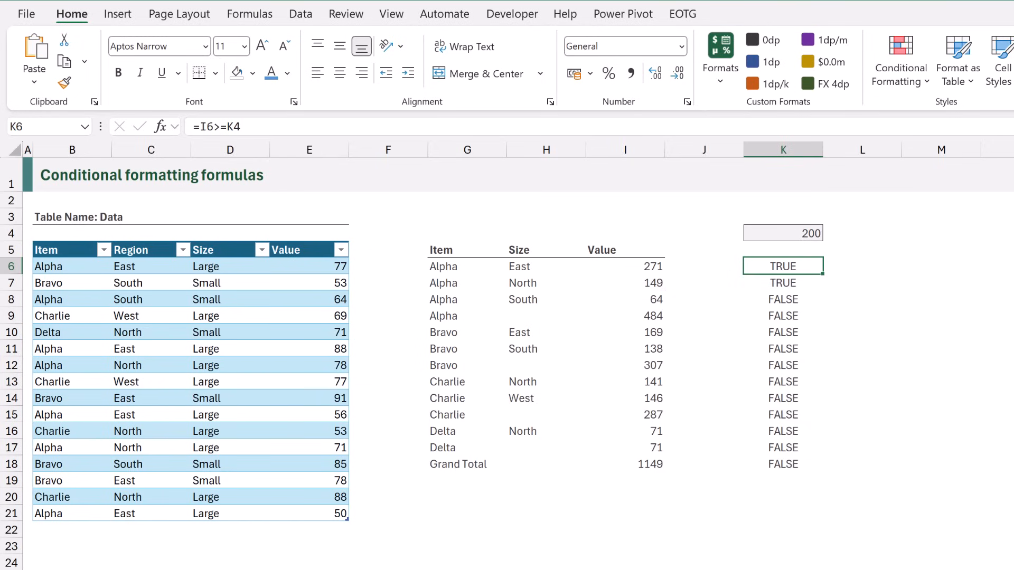
- Lock the threshold as $K$4 in K6 so 271, 484, 307, 287 and 1149 show TRUE, then copy the formula
left_click(782, 282)
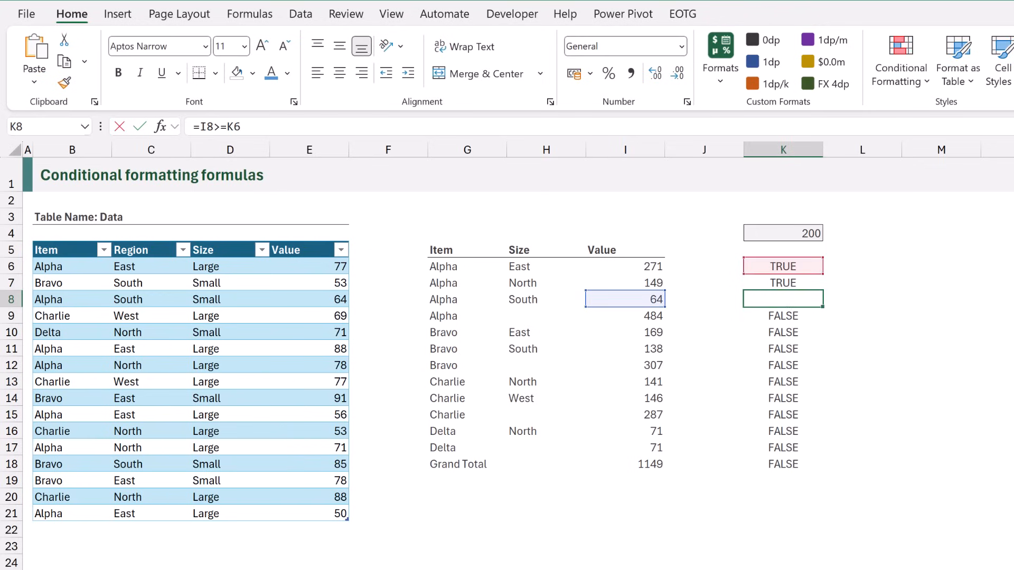
left_click(782, 316)
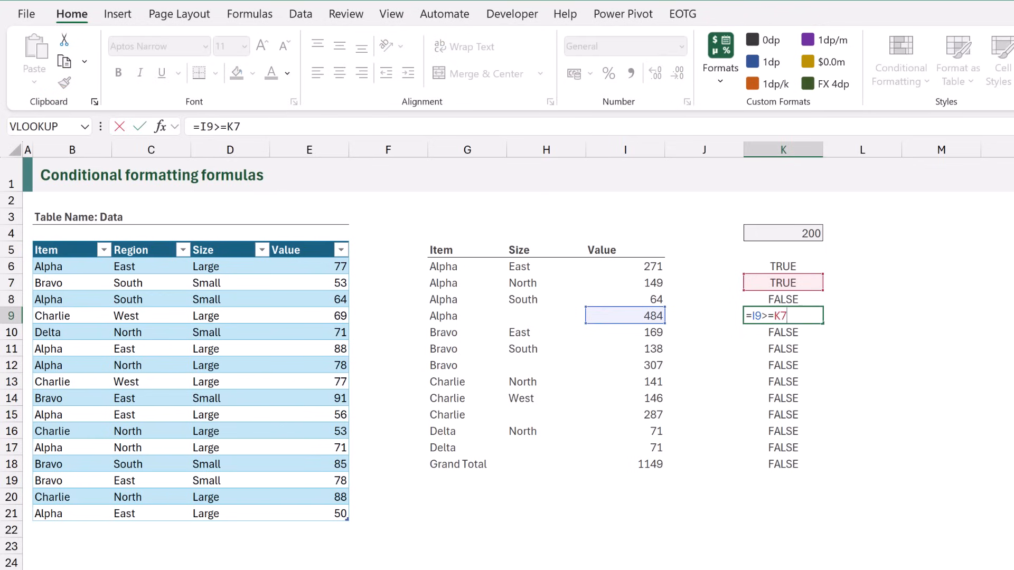
left_click(783, 267)
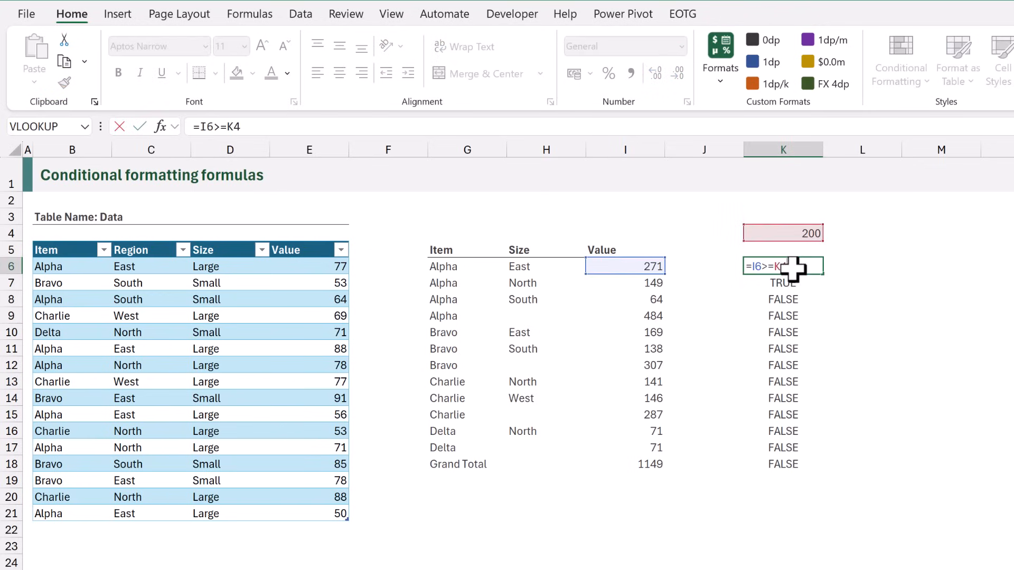
key("f4")
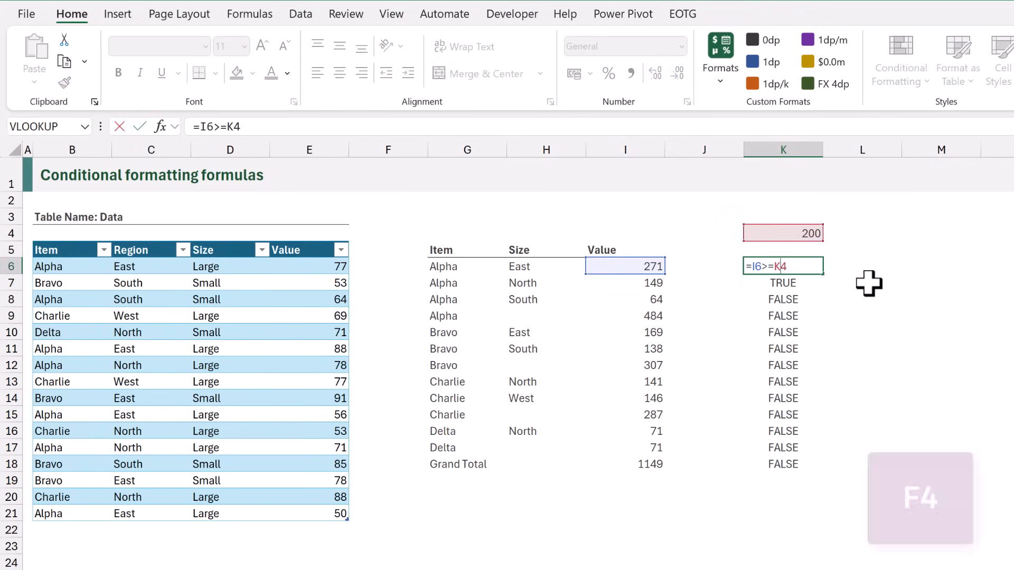
key("f4")
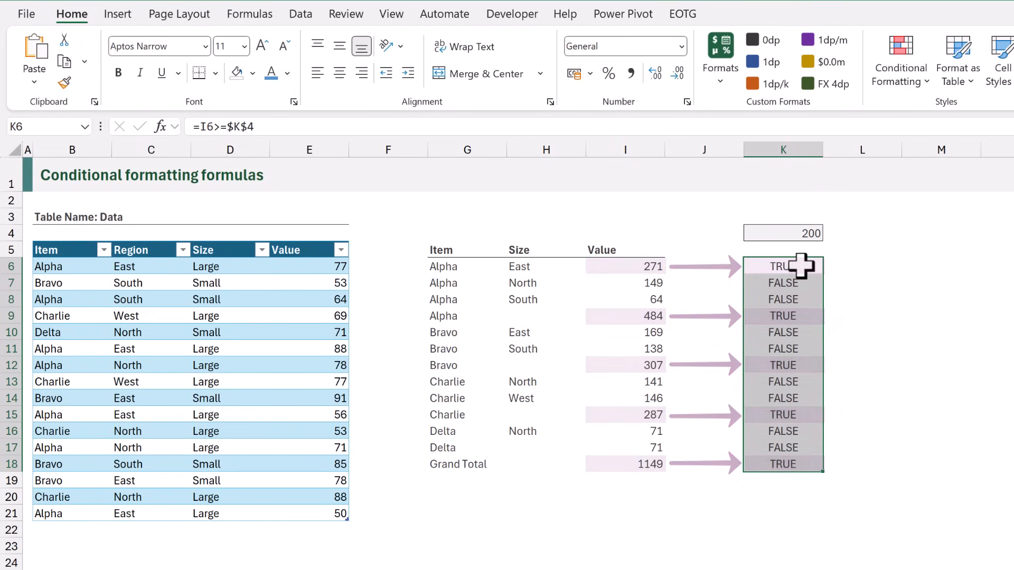
double_click(783, 266)
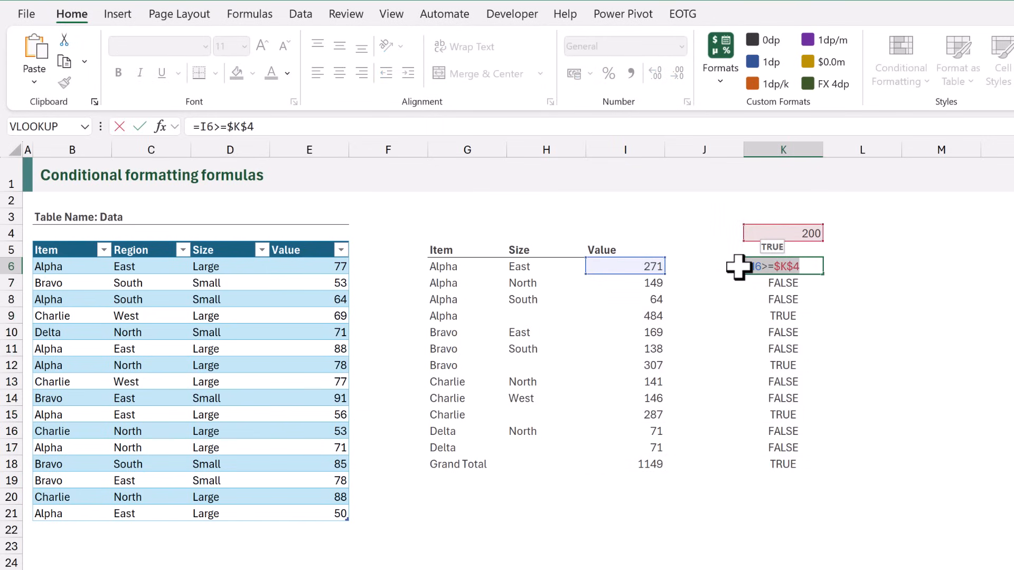
key("ctrl+c")
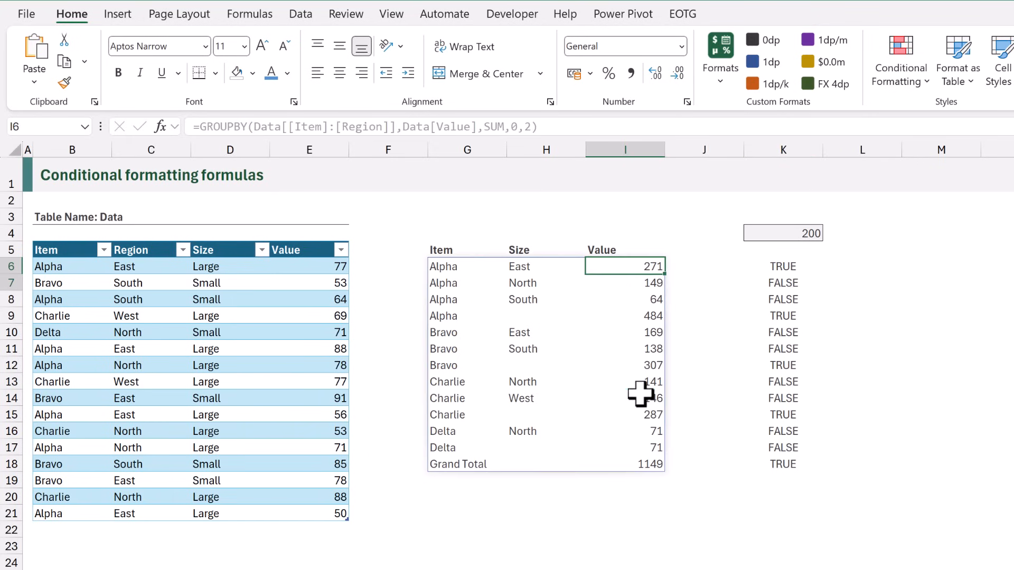
- Create a formula-based conditional rule on I6:I18 with the condition =I6>=$K$4
left_click_drag(624, 283, 625, 463)
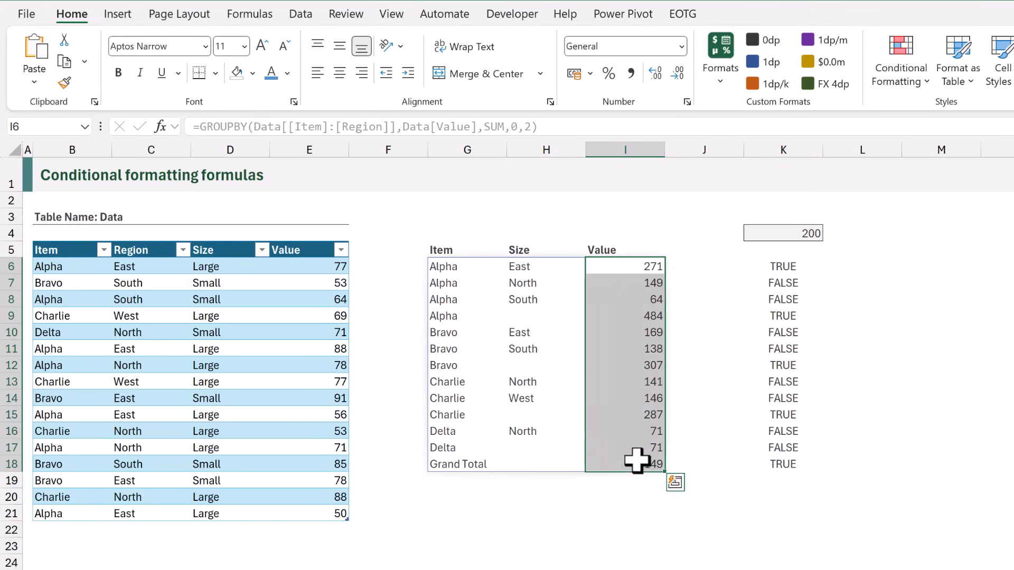
left_click(549, 61)
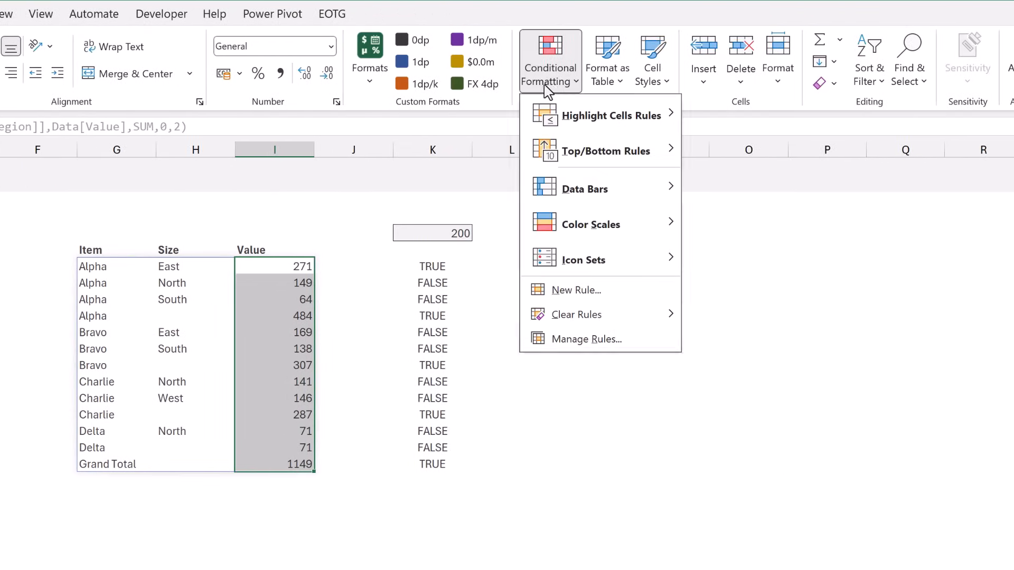
left_click(575, 290)
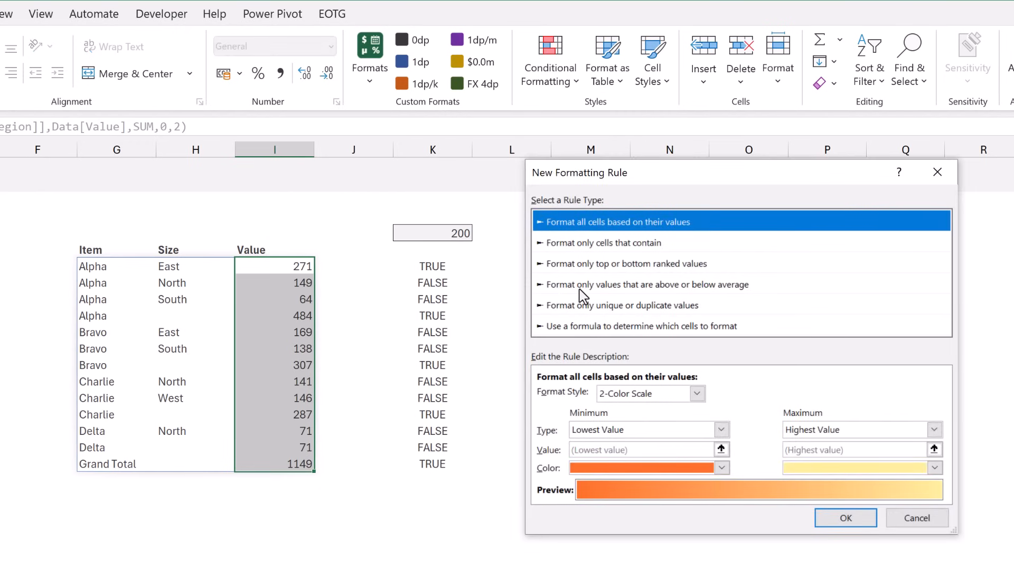
mouse_move(585, 335)
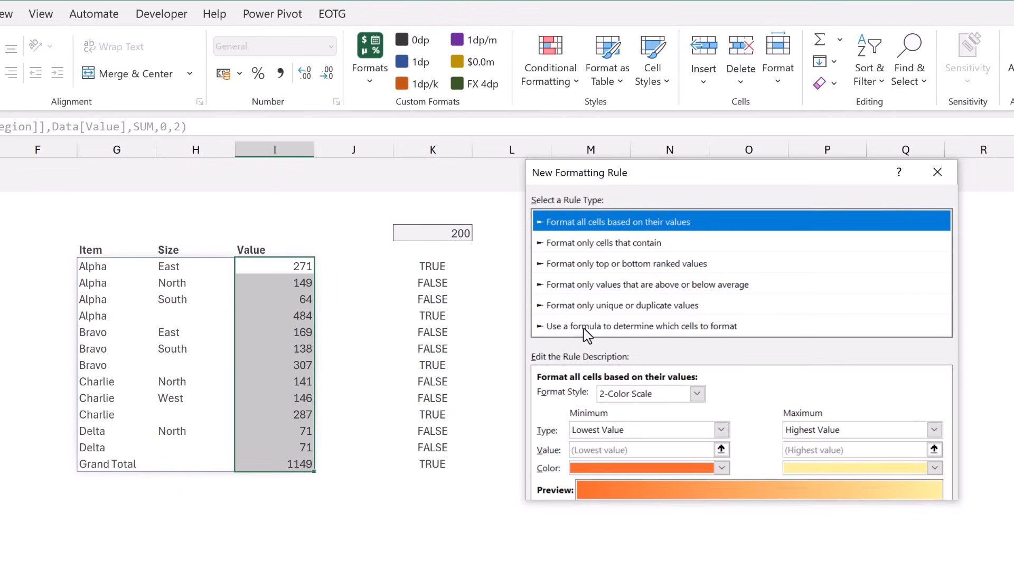
left_click(640, 326)
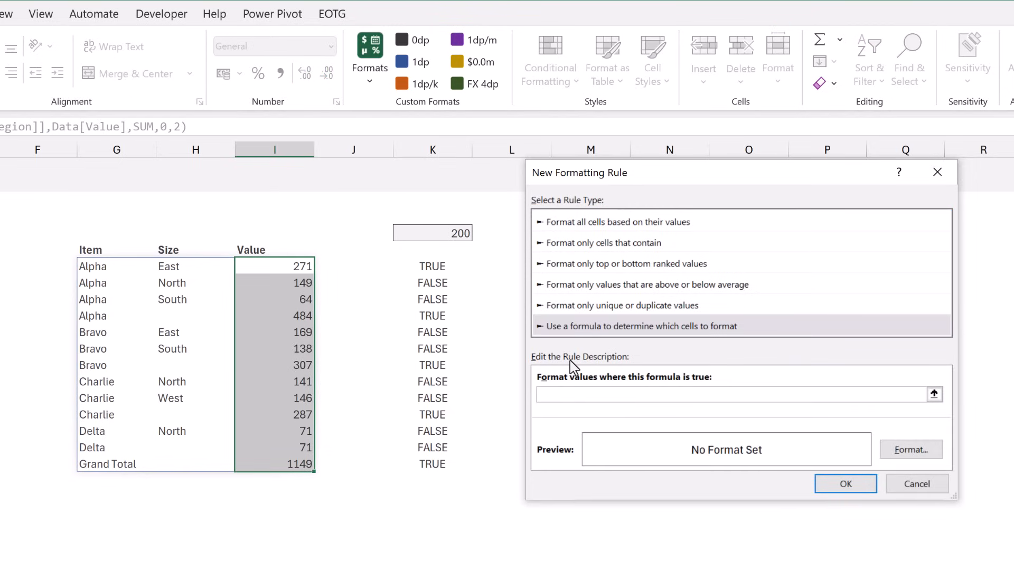
key("ctrl+v")
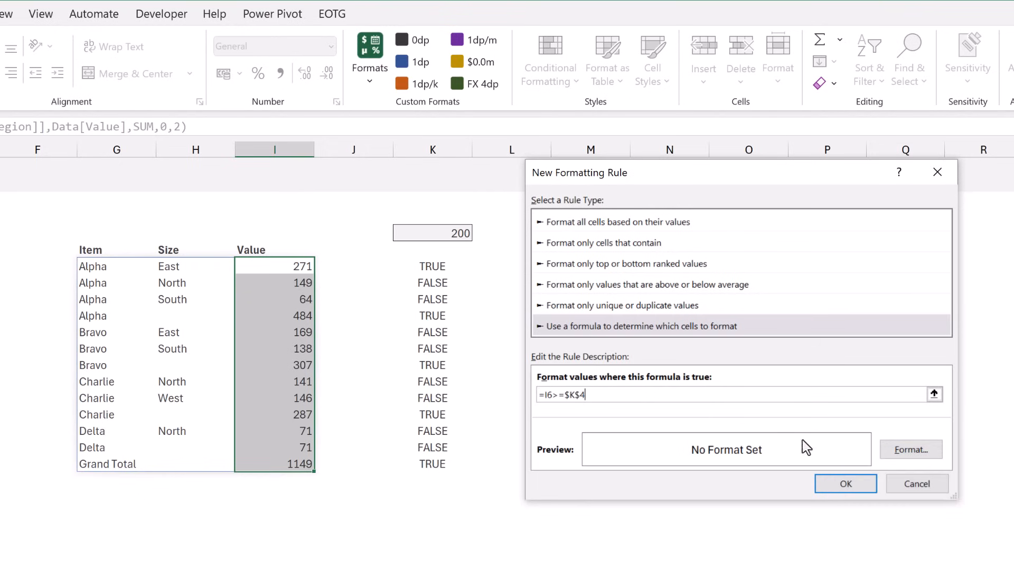
- Give the rule a light green fill and apply it so values of at least 200 are shaded
left_click(910, 450)
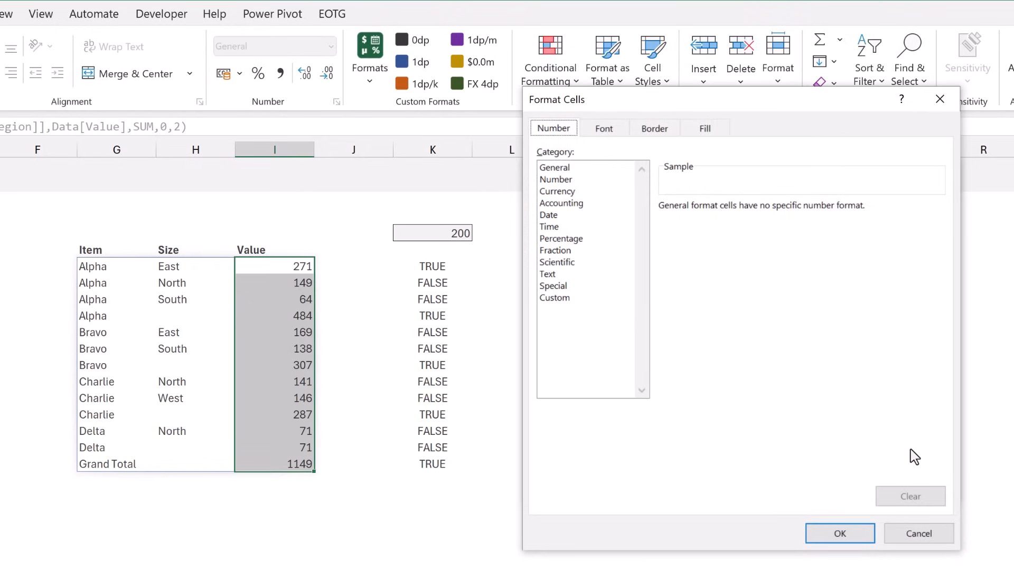
mouse_move(620, 143)
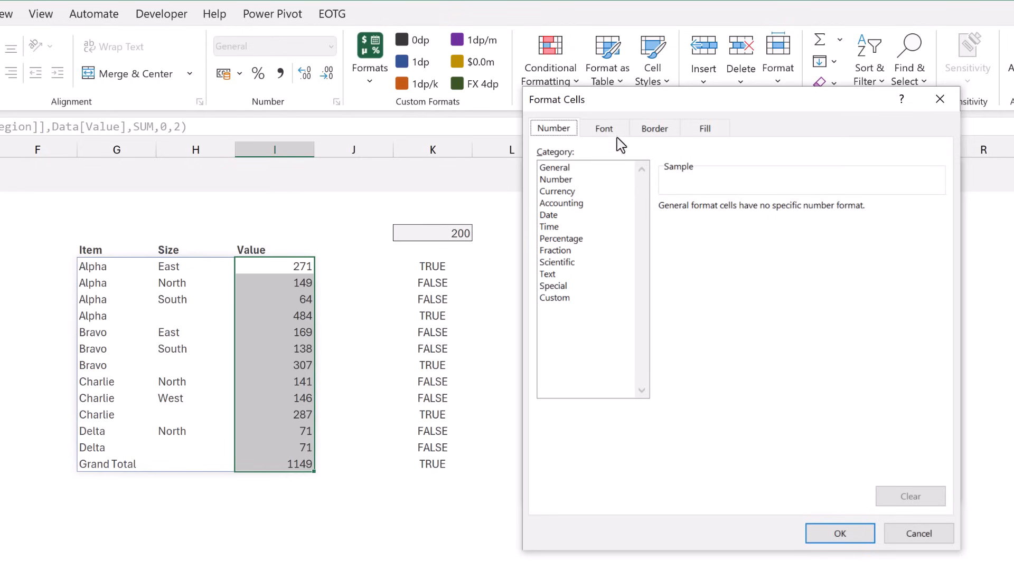
left_click(654, 128)
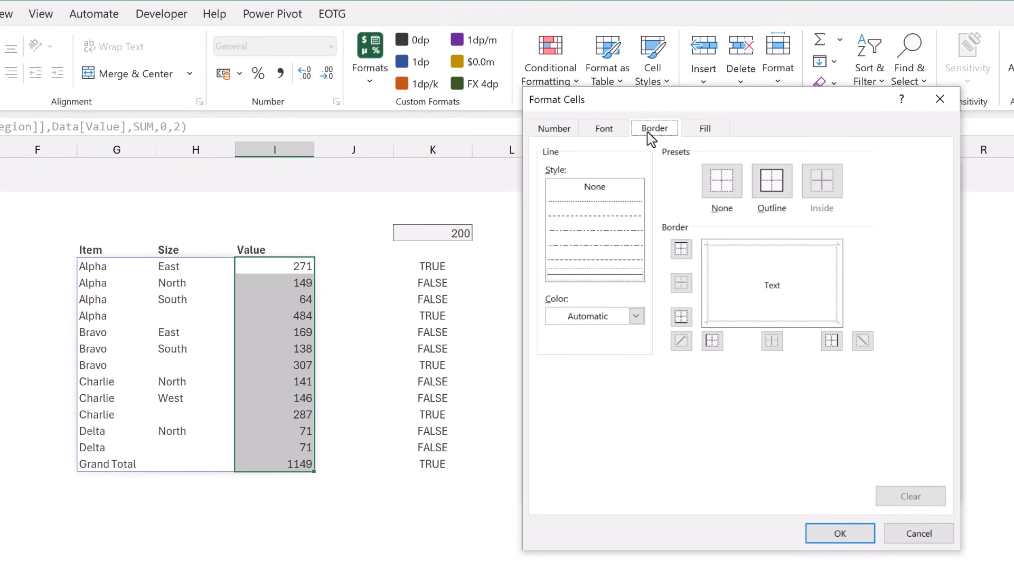
left_click(704, 128)
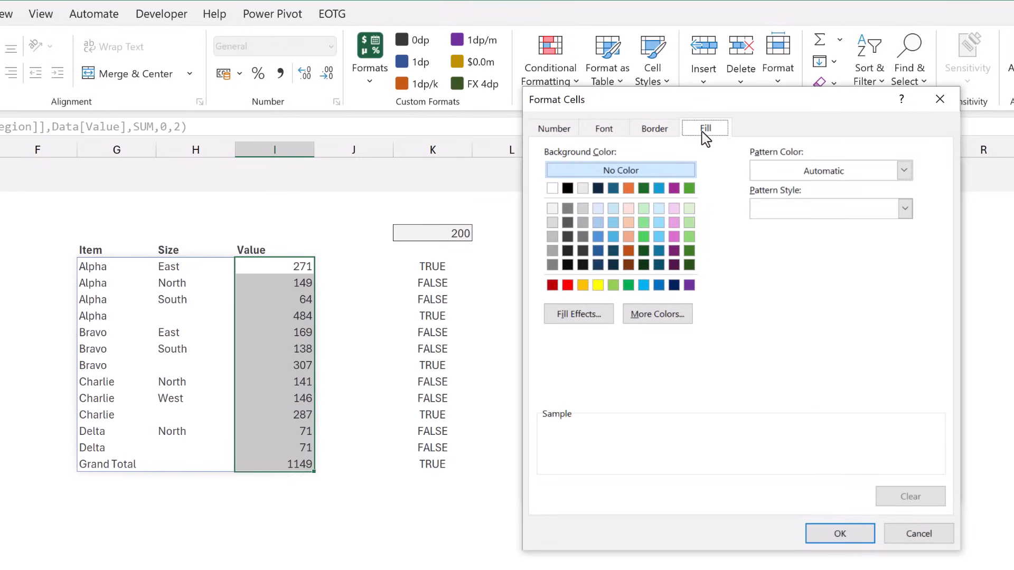
mouse_move(692, 210)
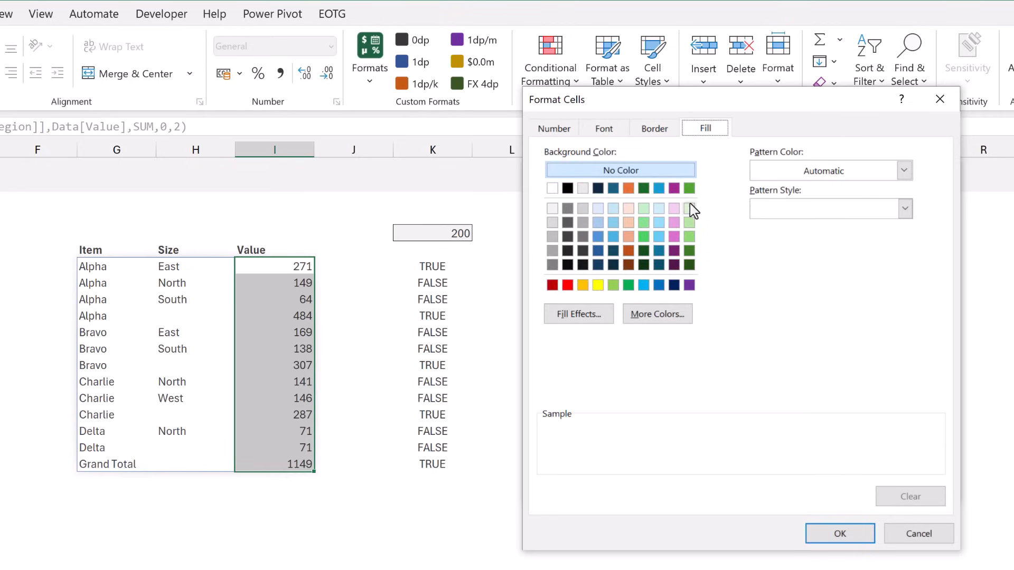
left_click(690, 209)
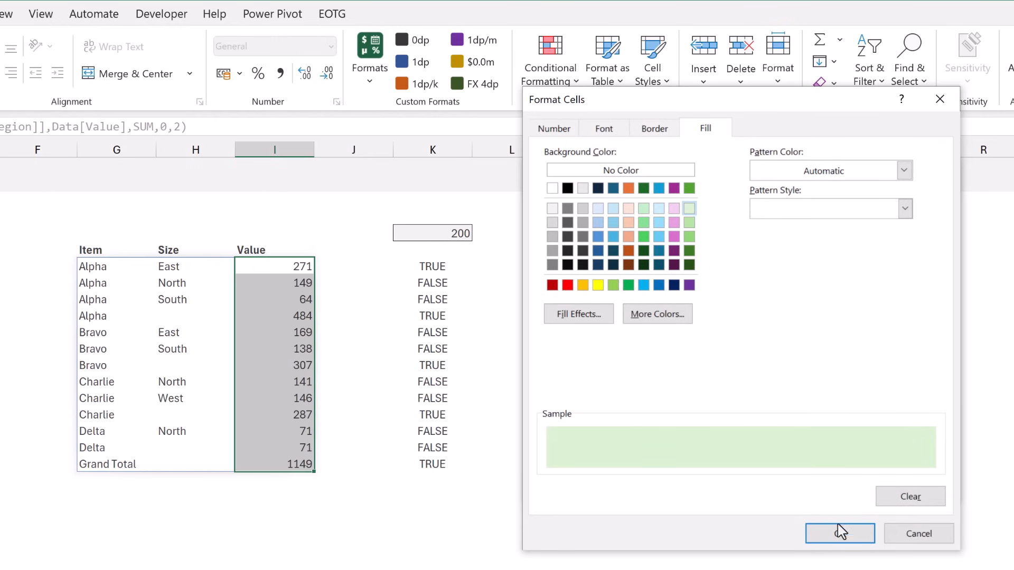
left_click(840, 532)
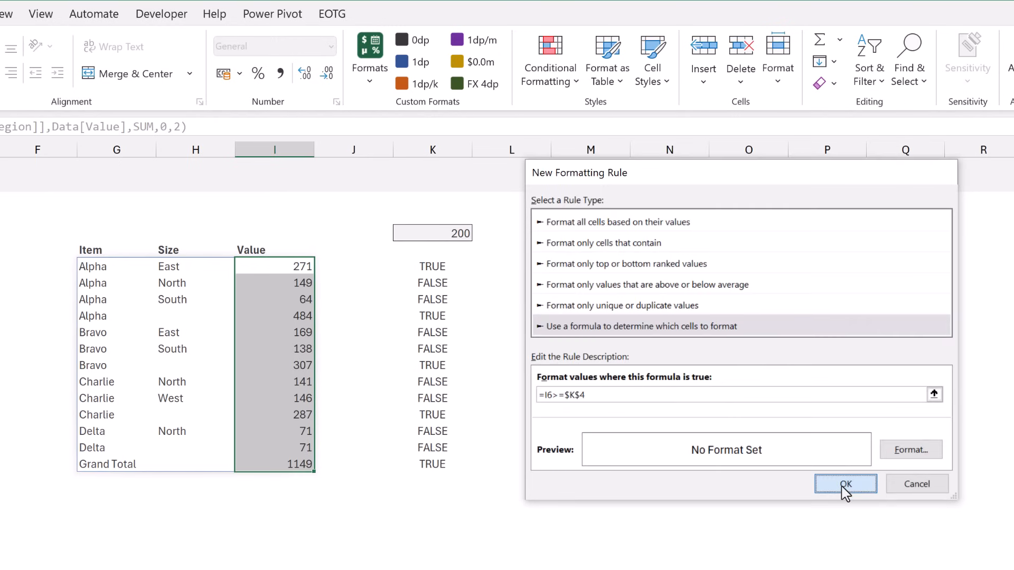
left_click(844, 484)
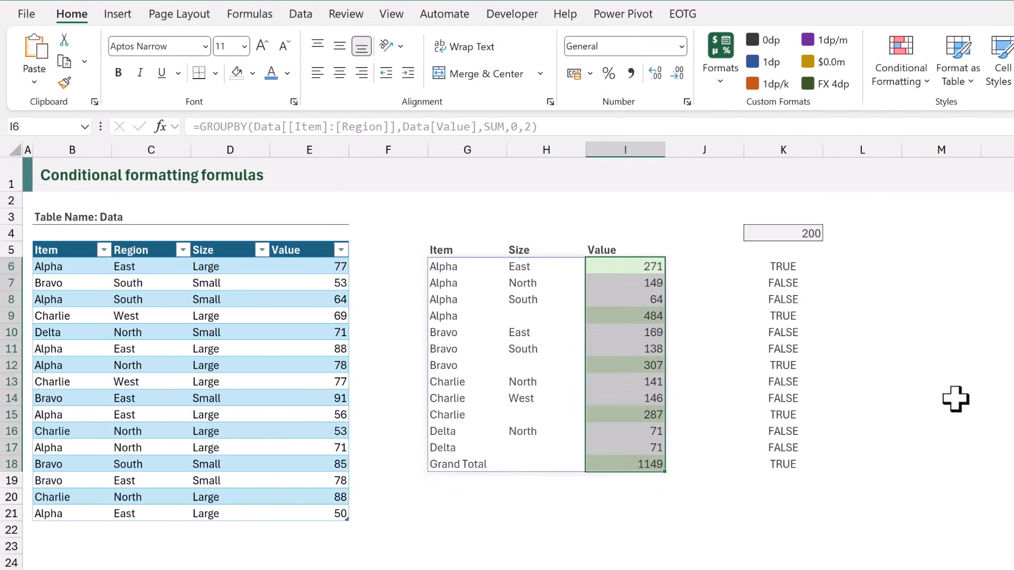
- Clear the TRUE/FALSE helper results from K6:K18
left_click(783, 266)
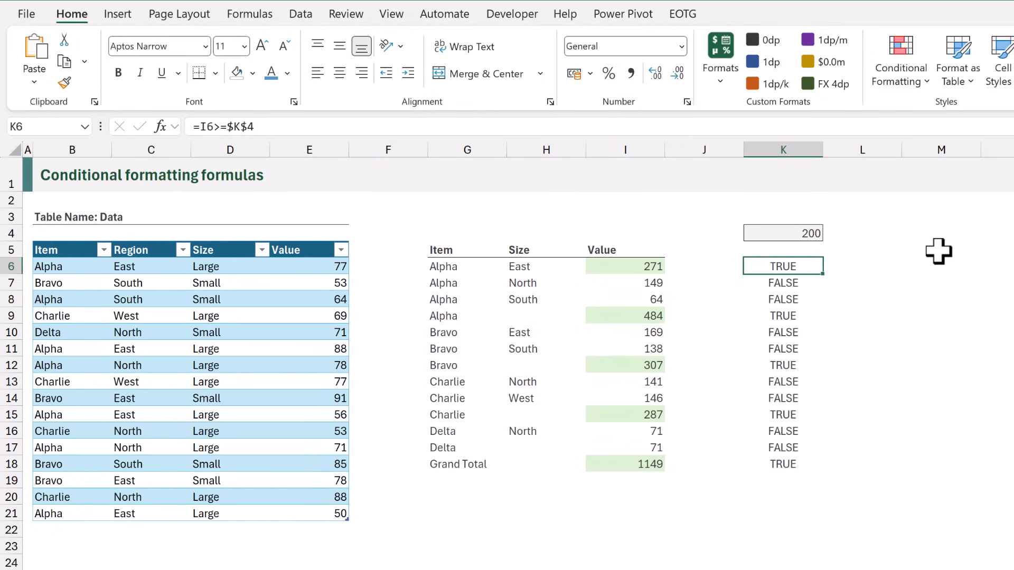
left_click_drag(782, 265, 783, 463)
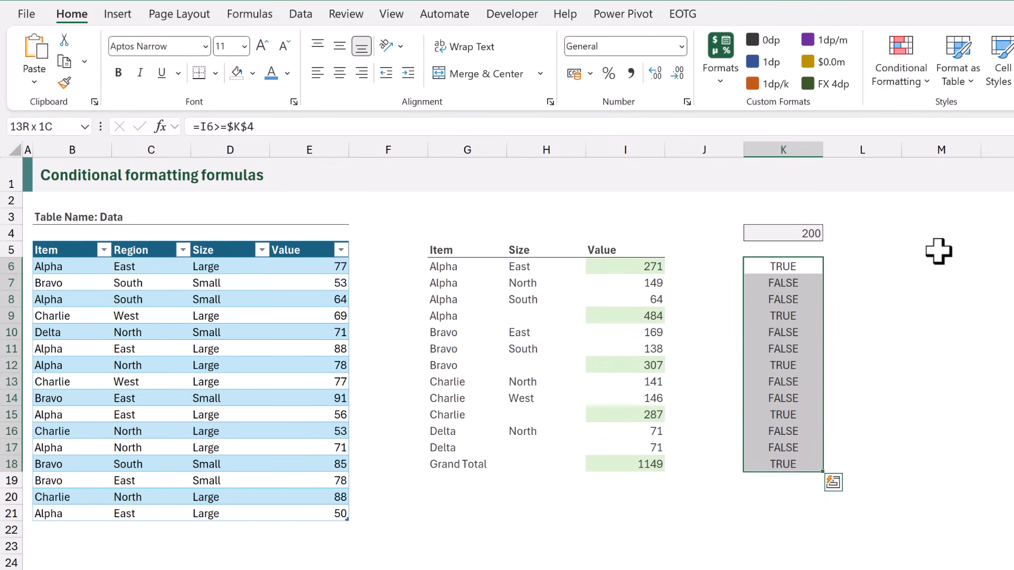
key("Delete")
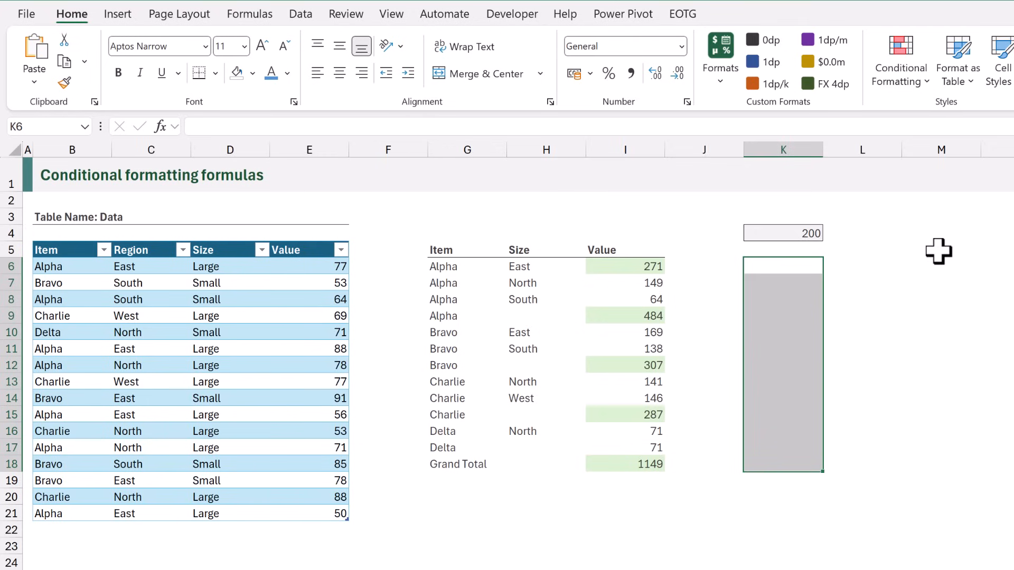
- Change the threshold in K4 to 300 so only 484, 307 and 1149 stay green
left_click(782, 233)
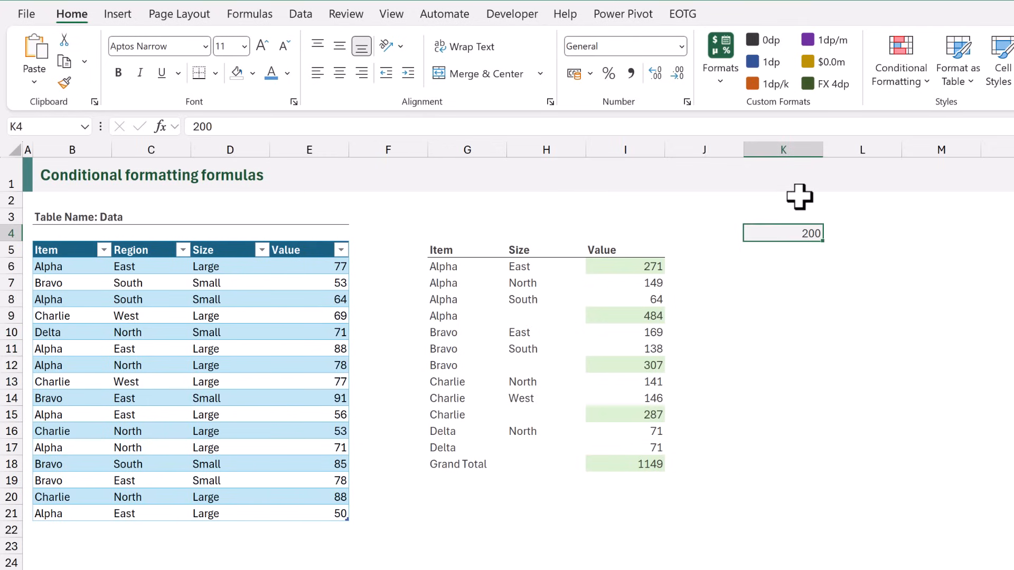
type("300")
left_click(784, 266)
type("=")
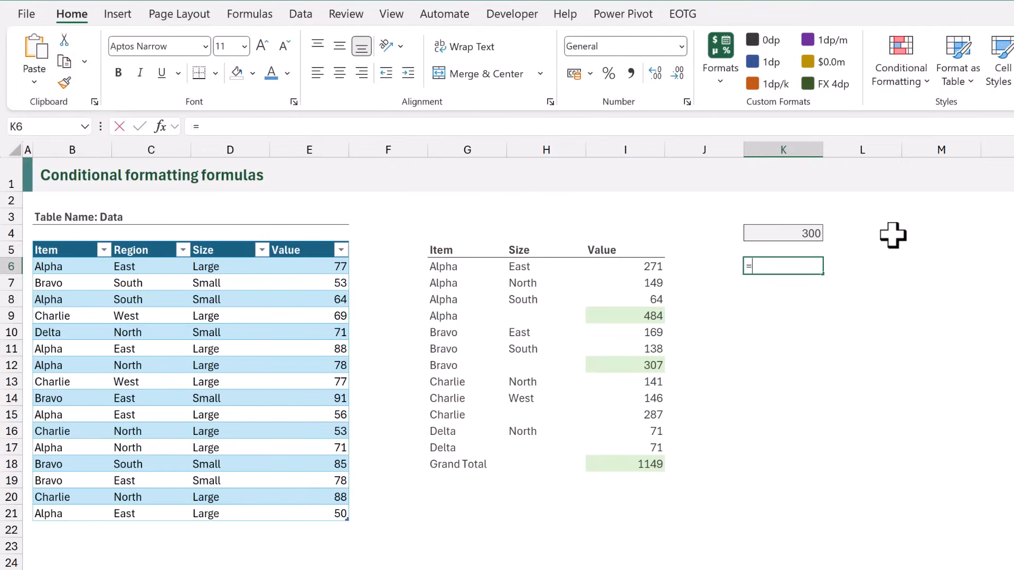
- Enter =$G6<>$G7 in K6, fill it across K6:M18 and copy the formula
type("$")
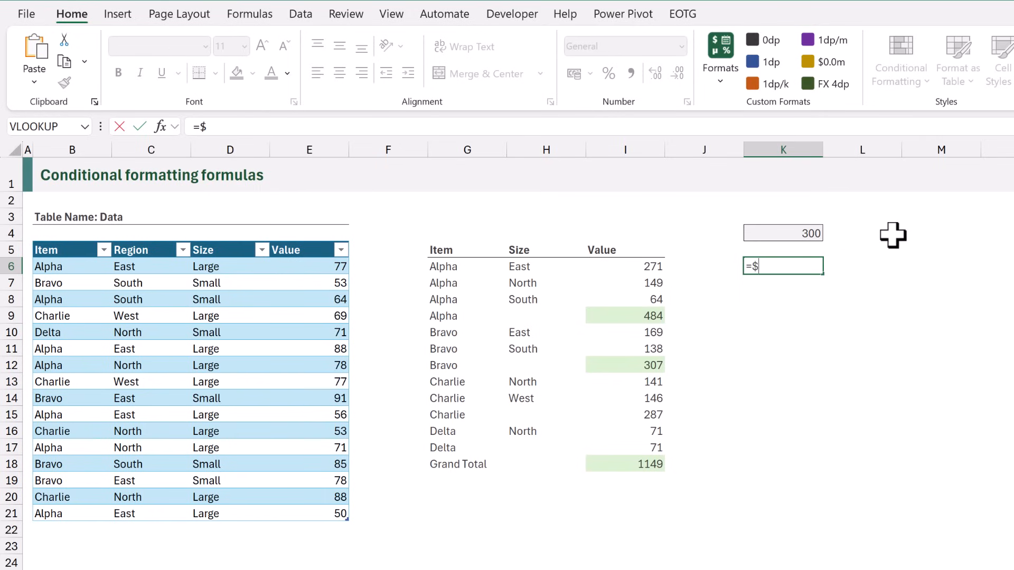
left_click(465, 266)
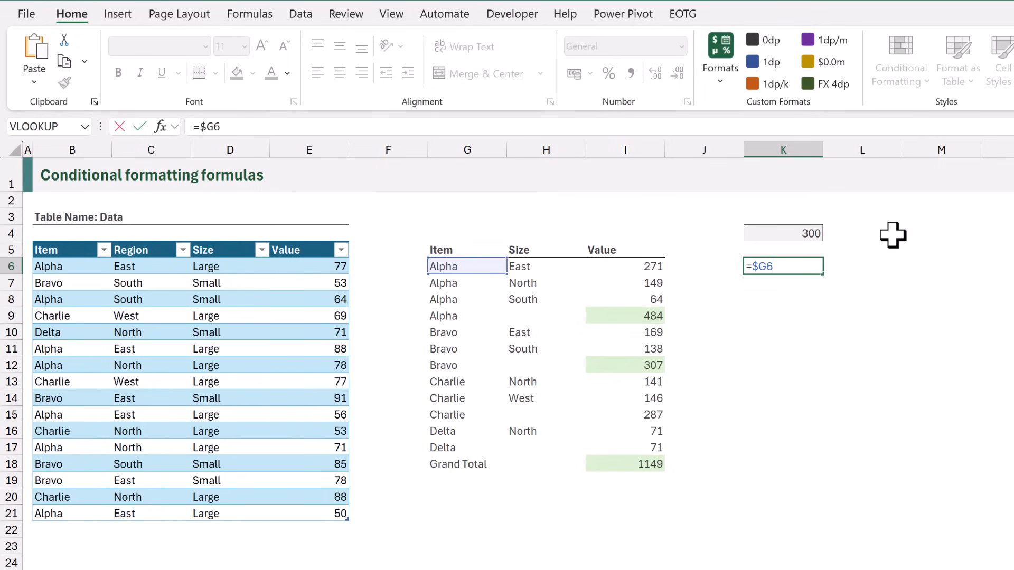
type("<>")
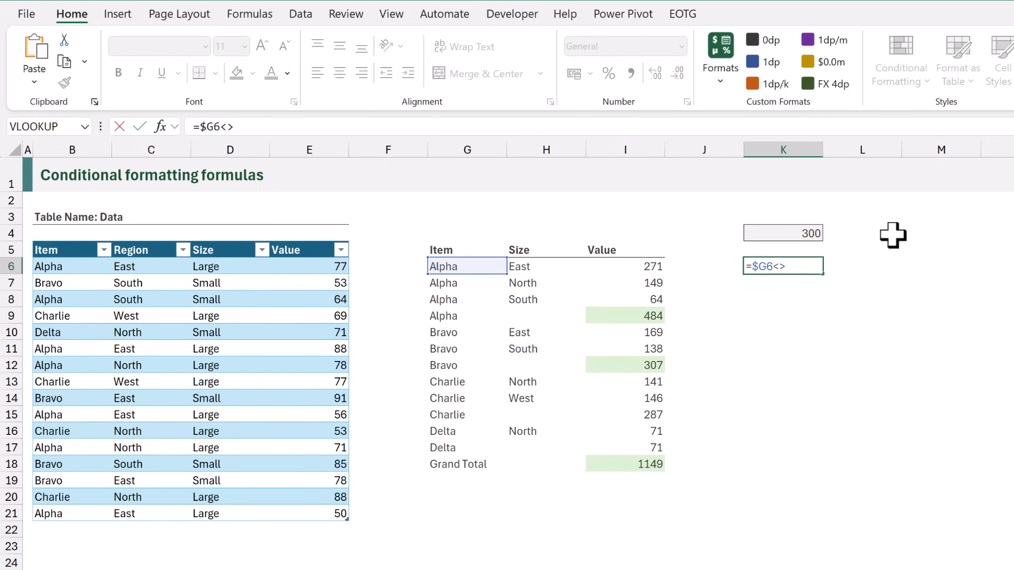
left_click(467, 283)
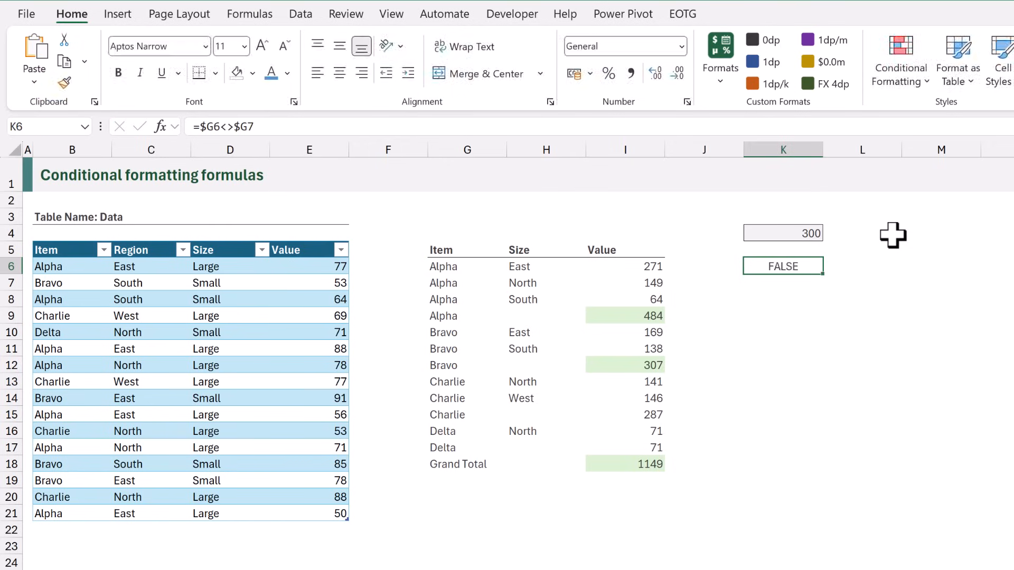
mouse_move(829, 265)
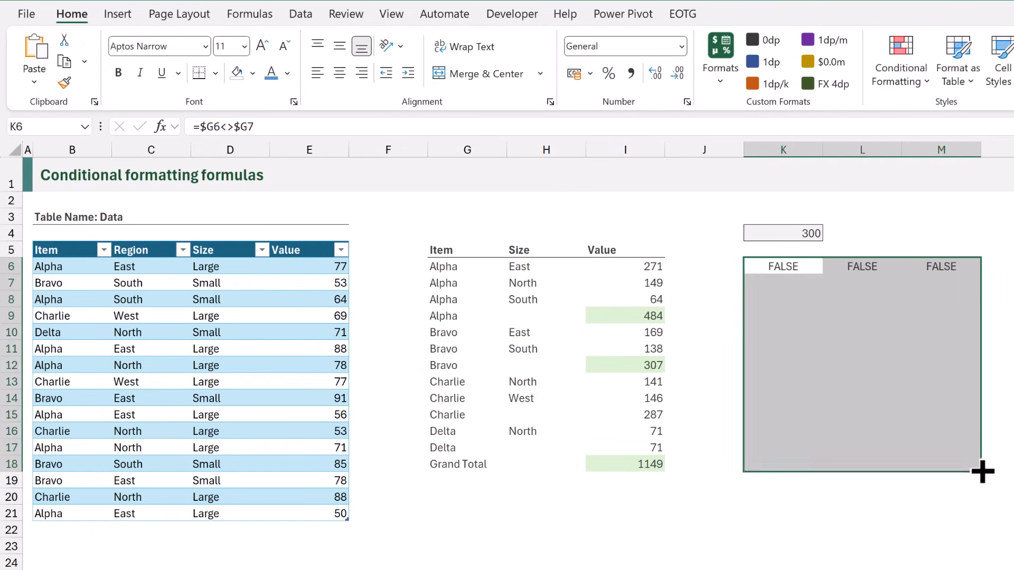
left_click_drag(983, 265, 983, 470)
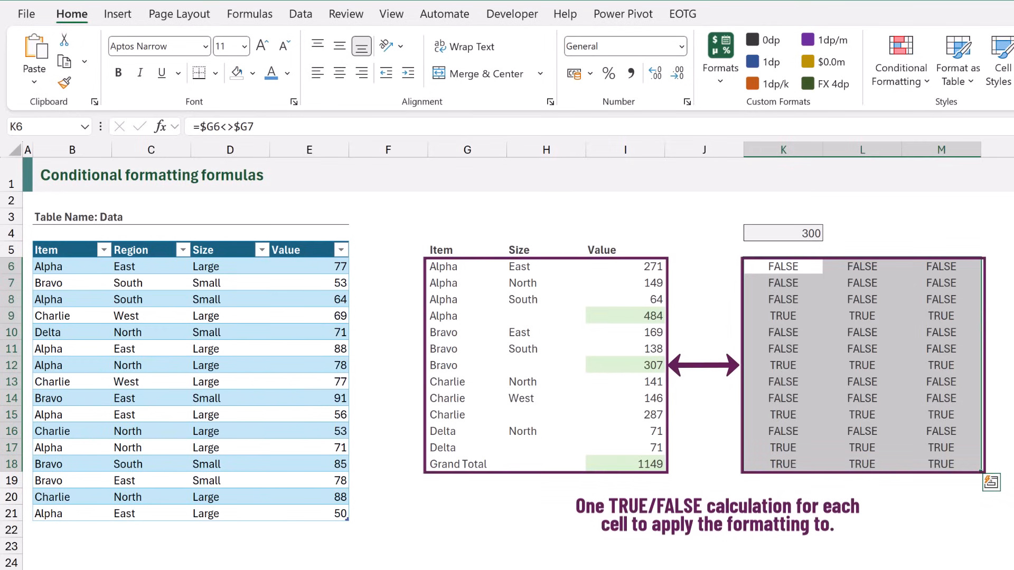
mouse_move(804, 262)
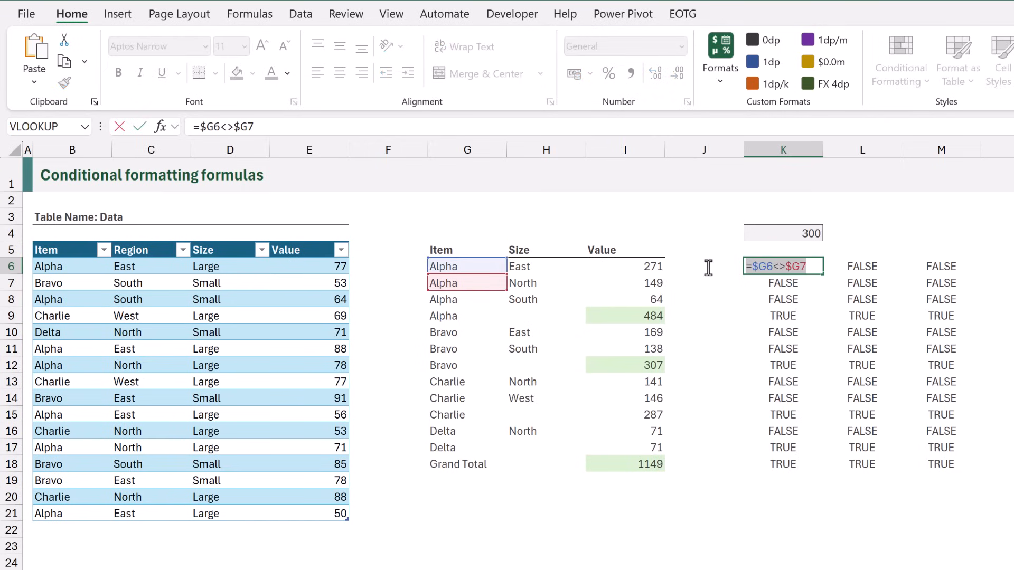
key("ctrl+c")
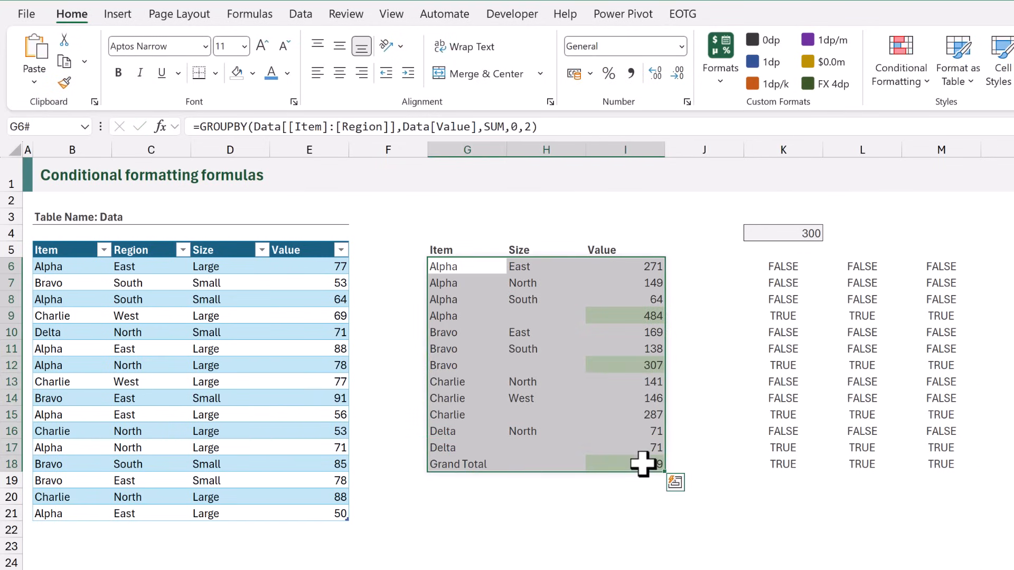
- Create a formula-based conditional rule on the summary with the condition =$G6<>$G7
scroll("right", 3)
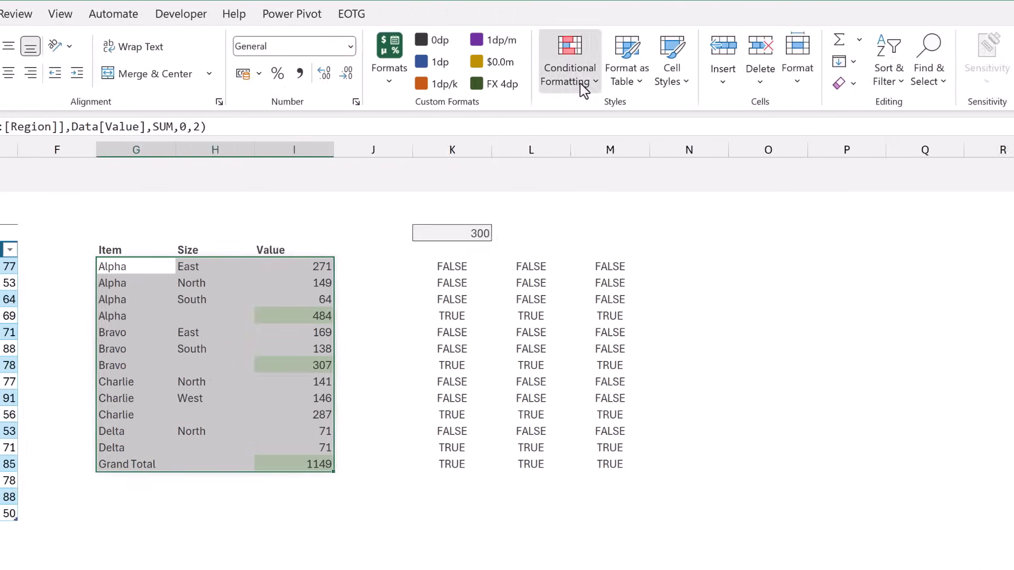
left_click(569, 62)
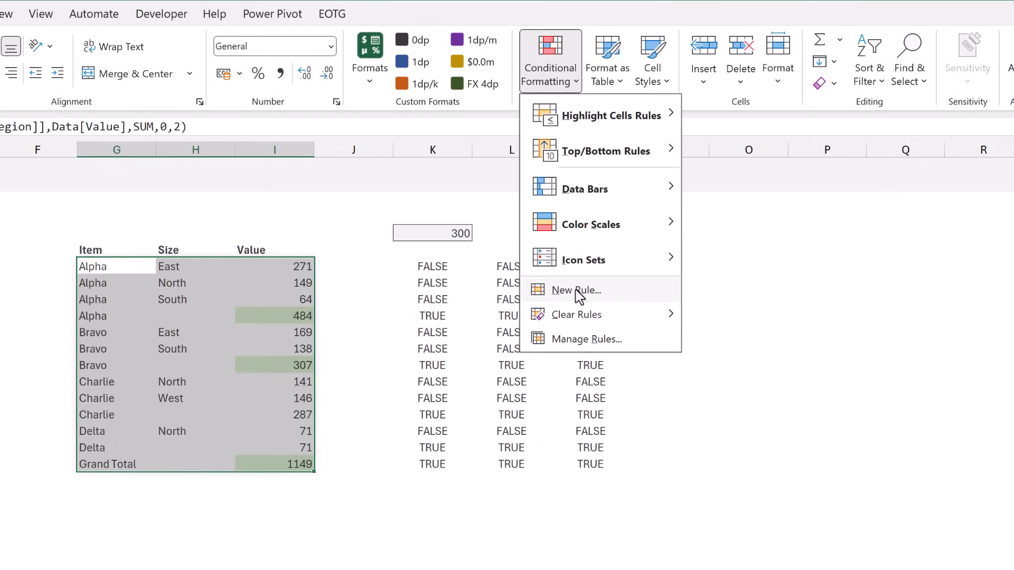
left_click(574, 289)
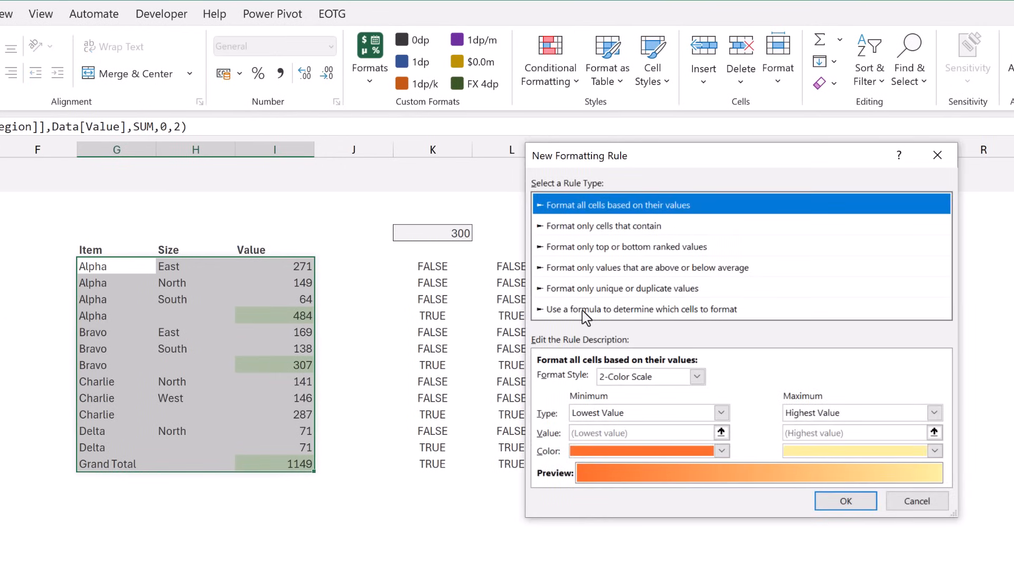
left_click(652, 309)
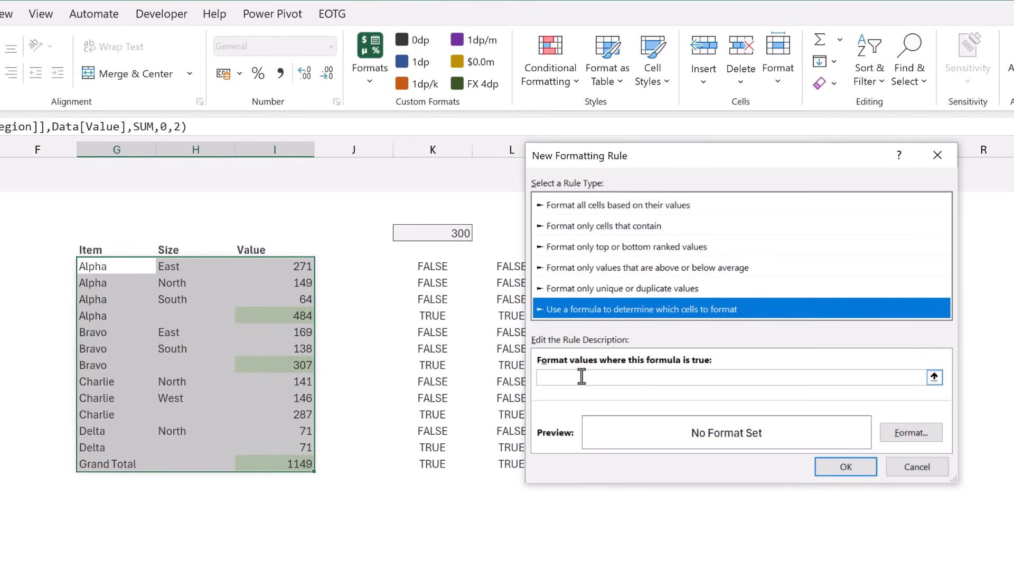
key("ctrl+v")
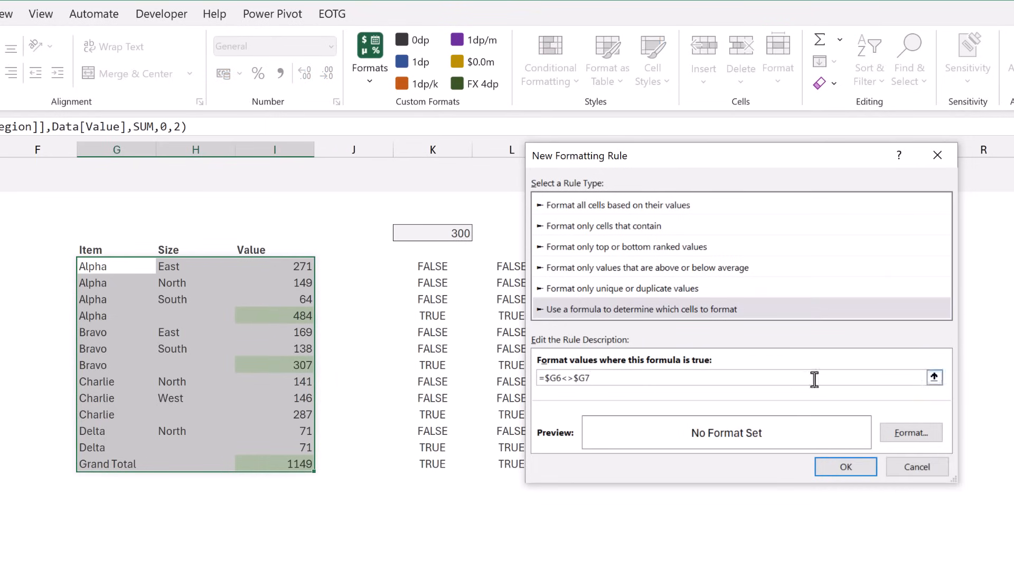
- Format the rule with bold font and border lines and apply it to the subtotal and Grand Total rows
left_click(910, 433)
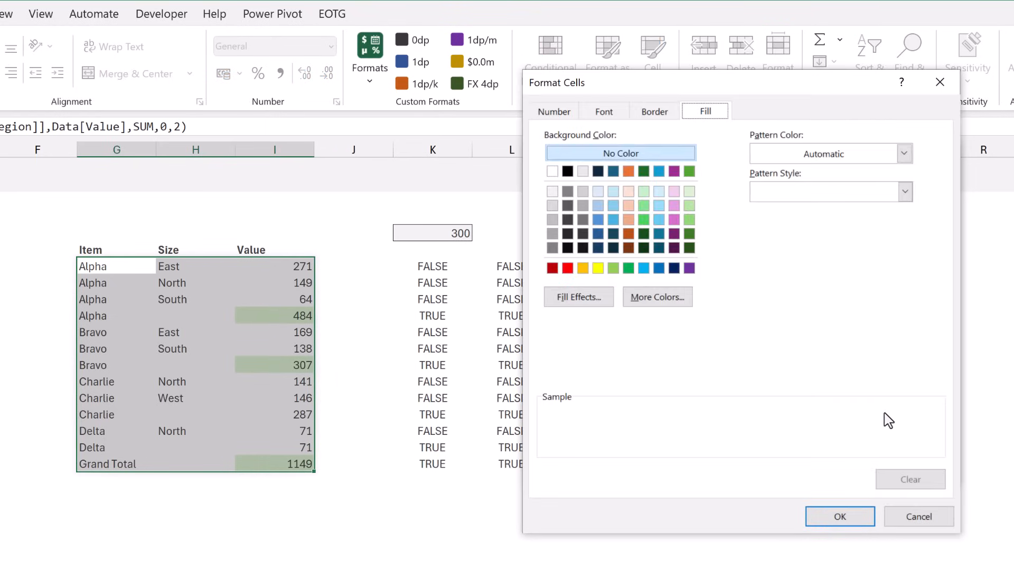
left_click(605, 111)
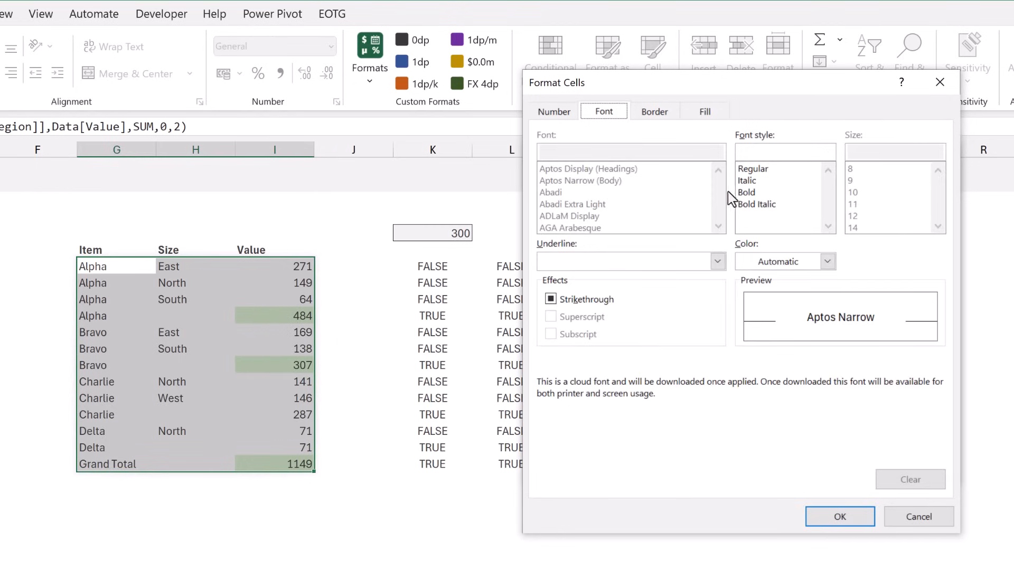
left_click(653, 111)
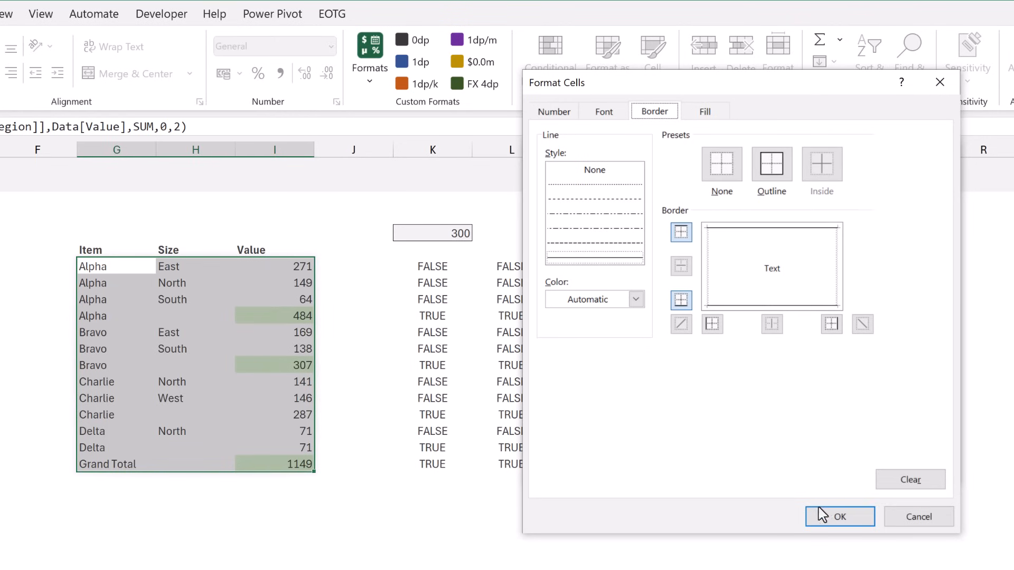
left_click(838, 516)
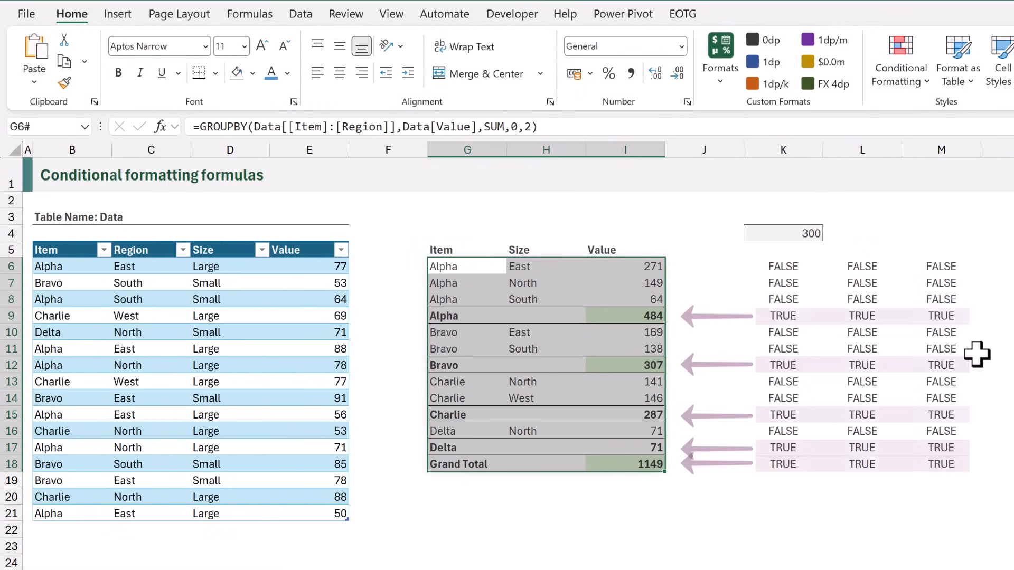
left_click(782, 266)
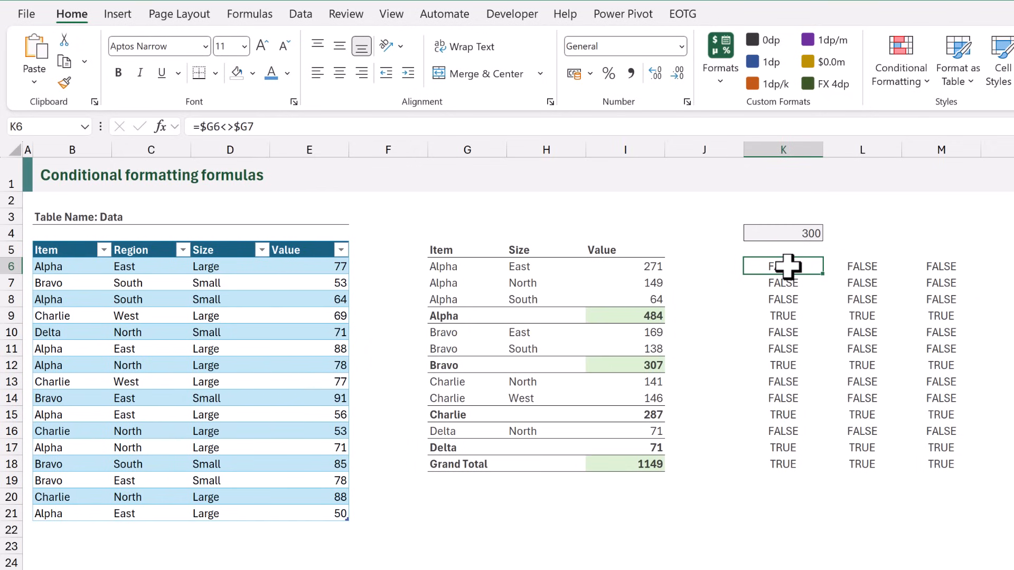
- Clear the TRUE/FALSE helper grid in K6:M18
left_click_drag(783, 266, 783, 464)
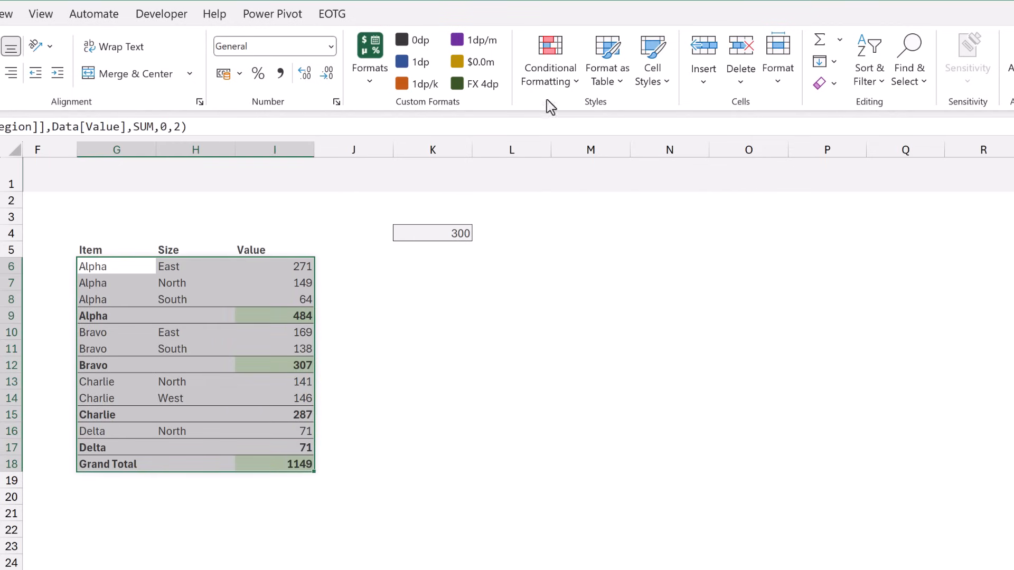
- Create a formula-based conditional rule with the condition =$G6="Grand Total"
left_click(549, 58)
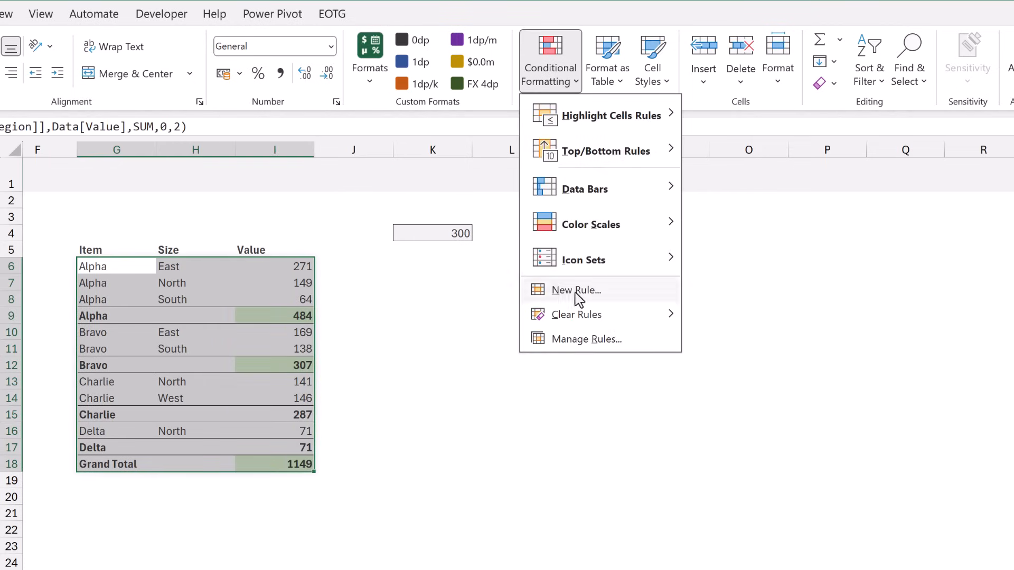
left_click(575, 290)
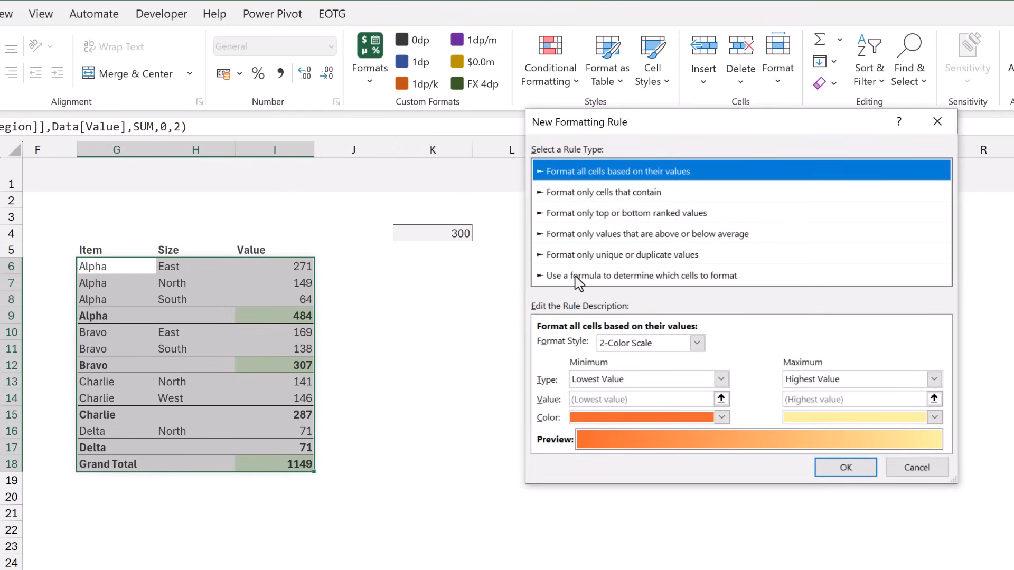
left_click(640, 276)
type("=$G")
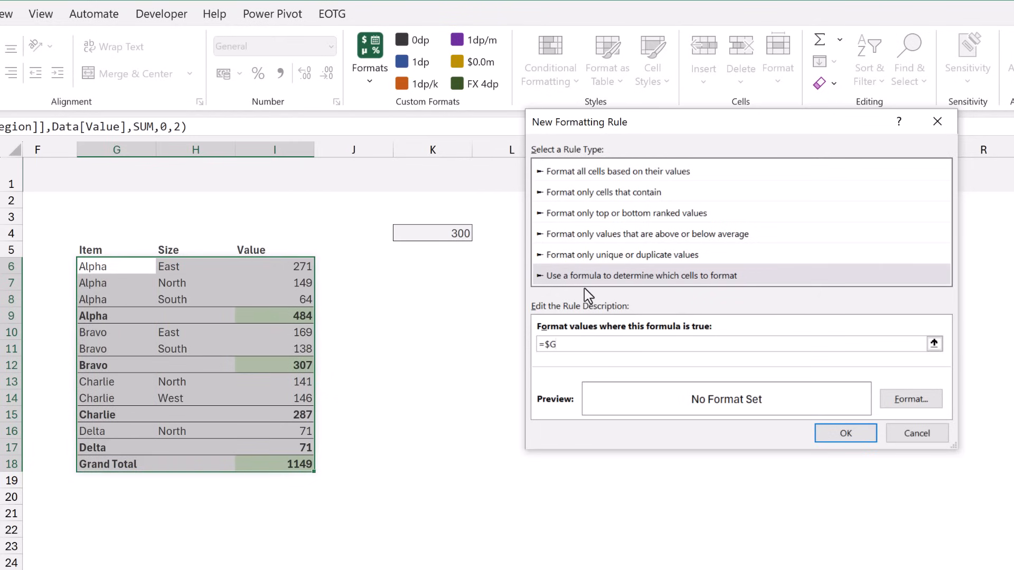
left_click(582, 344)
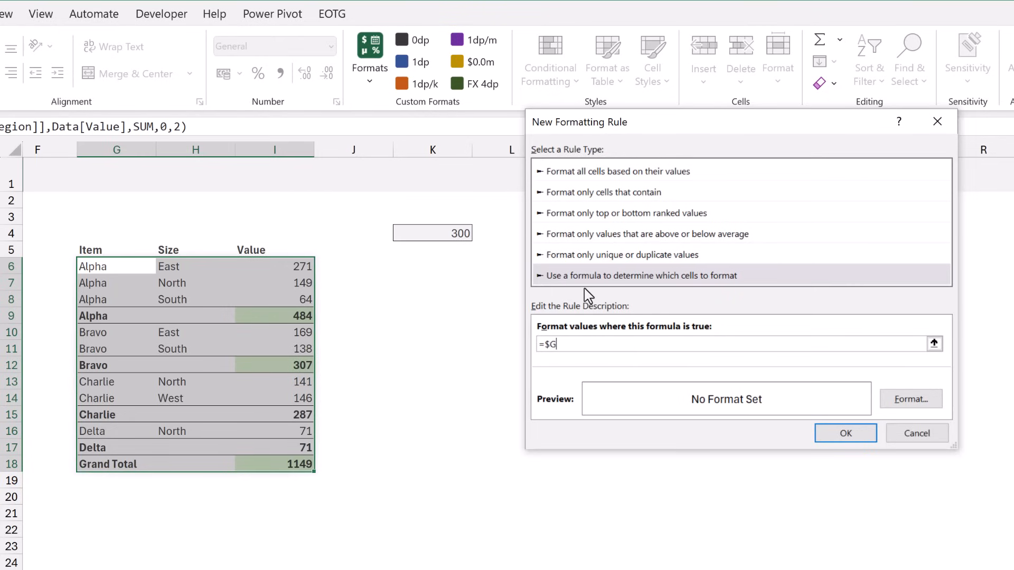
type("6=\"Grand")
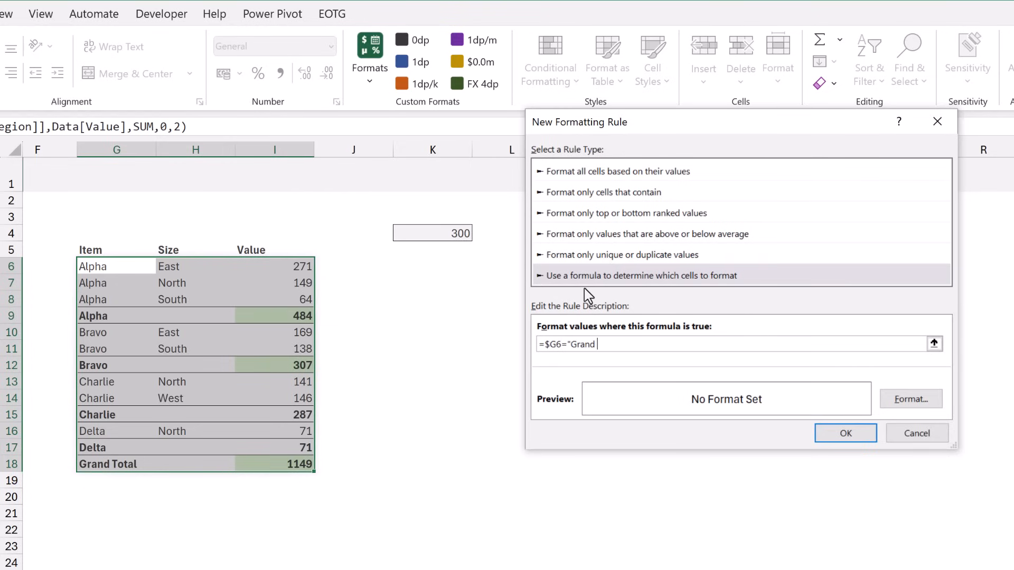
type("Total\"")
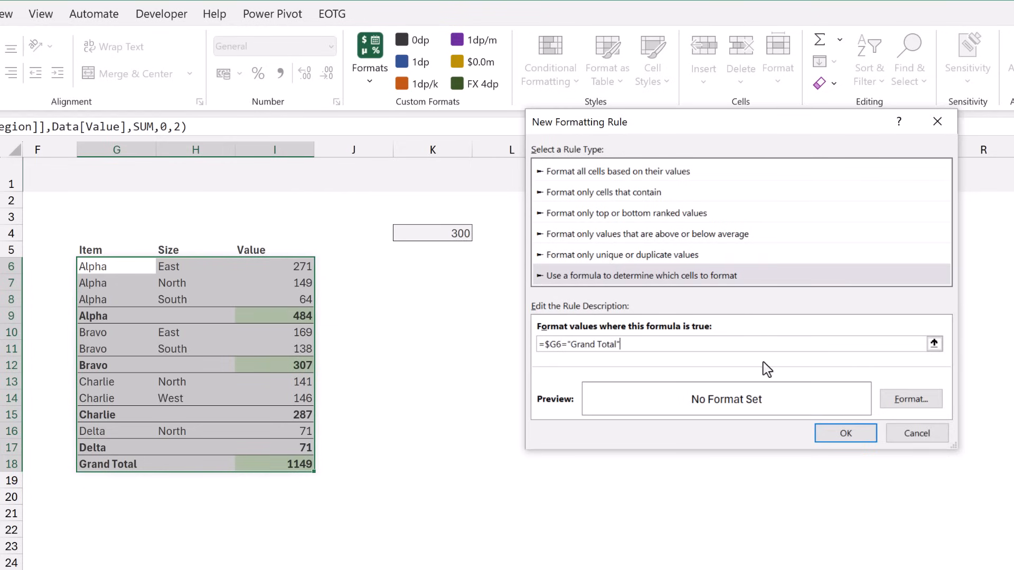
- Format the Grand Total rule with black fill and bold white text and apply it
left_click(910, 399)
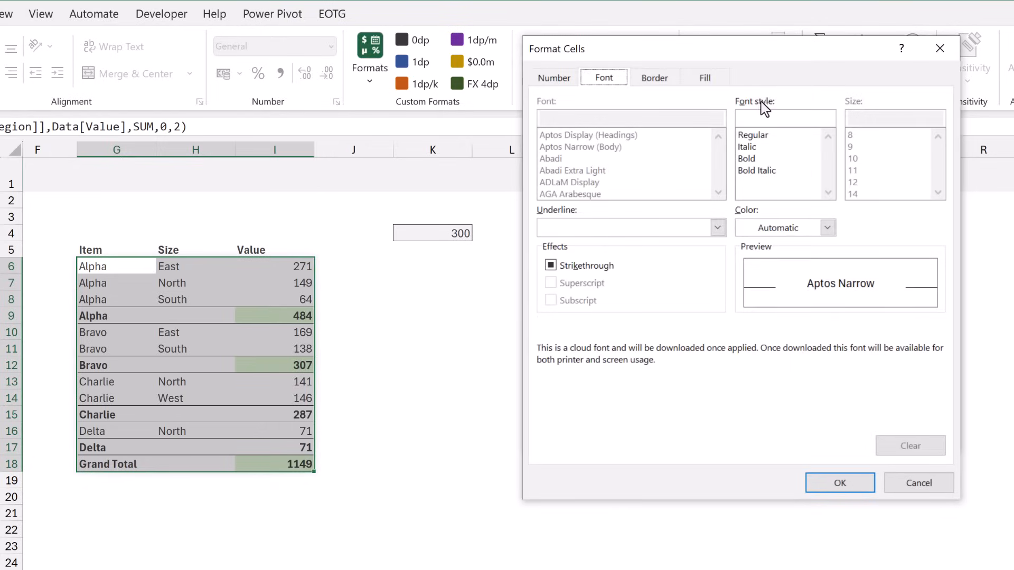
left_click(705, 78)
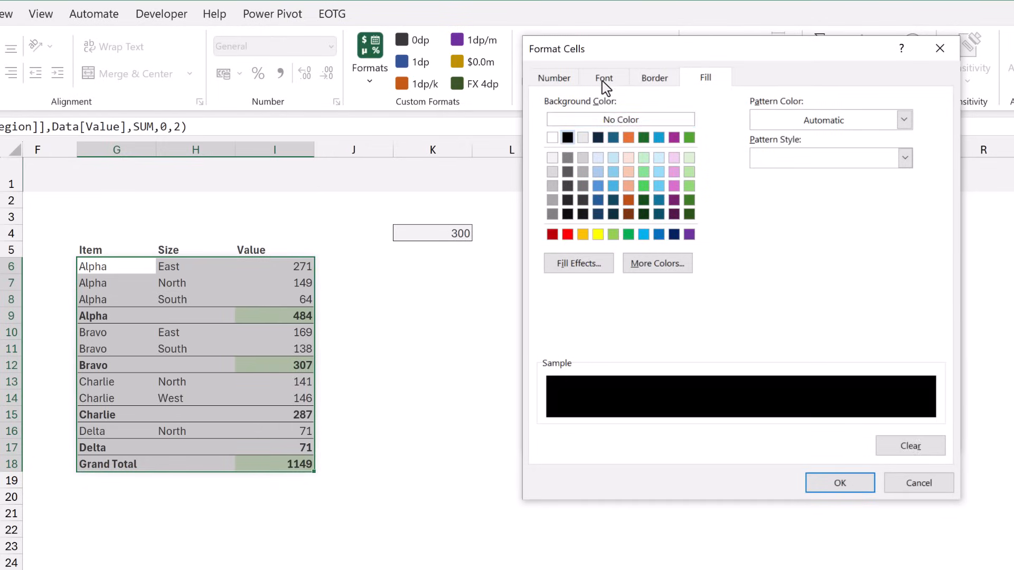
left_click(603, 77)
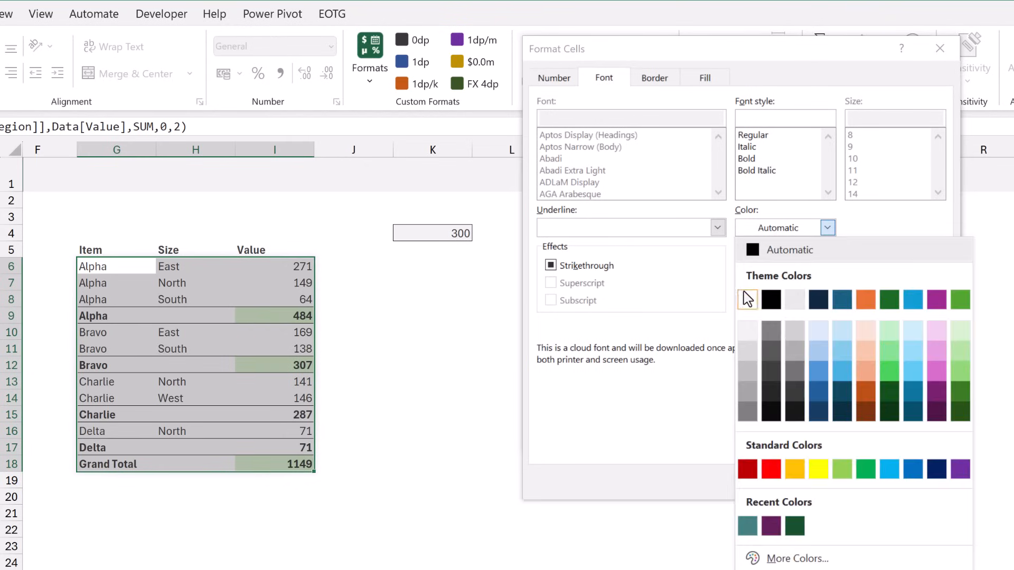
left_click(748, 158)
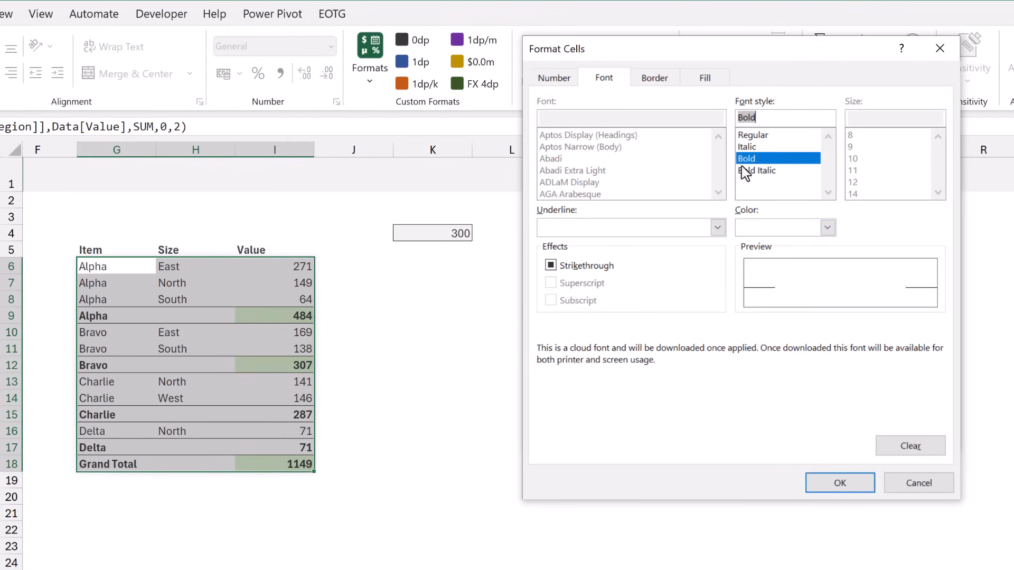
left_click(839, 483)
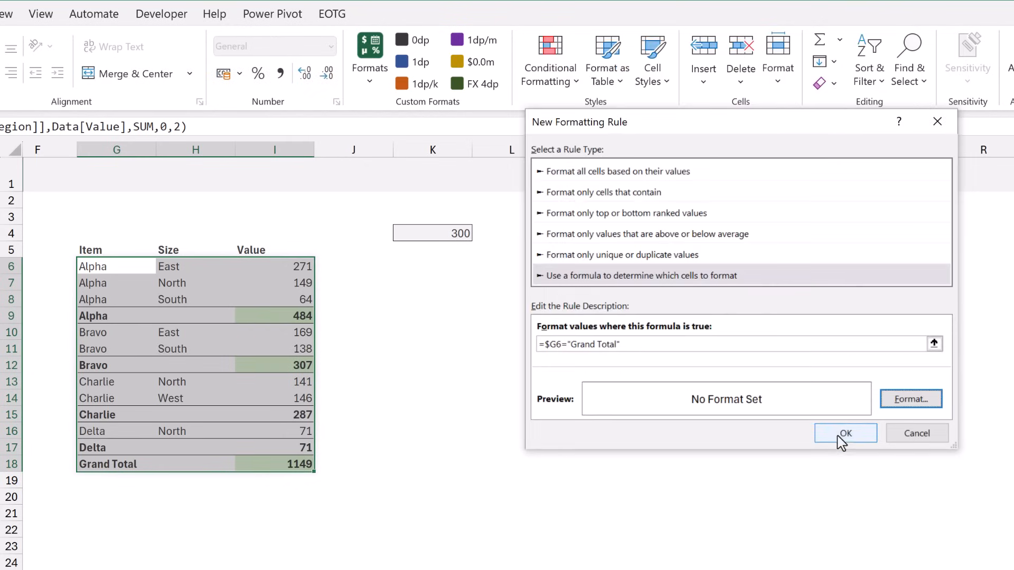
left_click(845, 433)
type("Charlie")
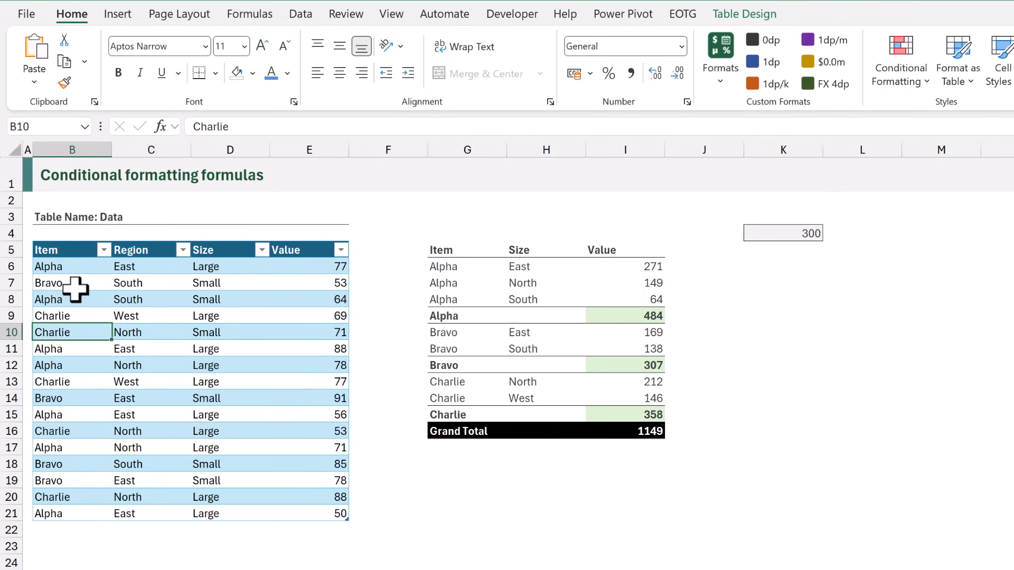
key("ctrl+z")
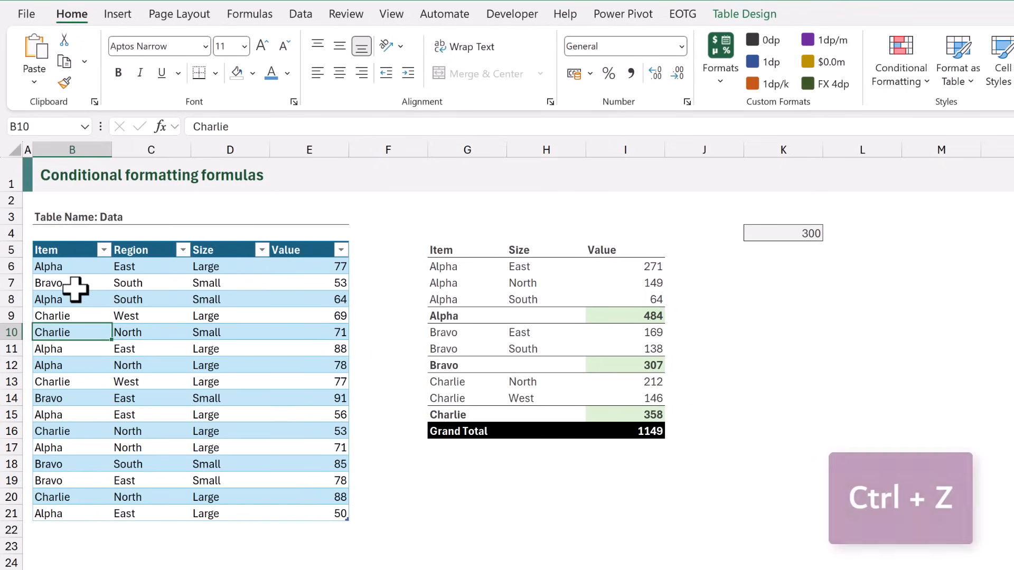
type("Delta")
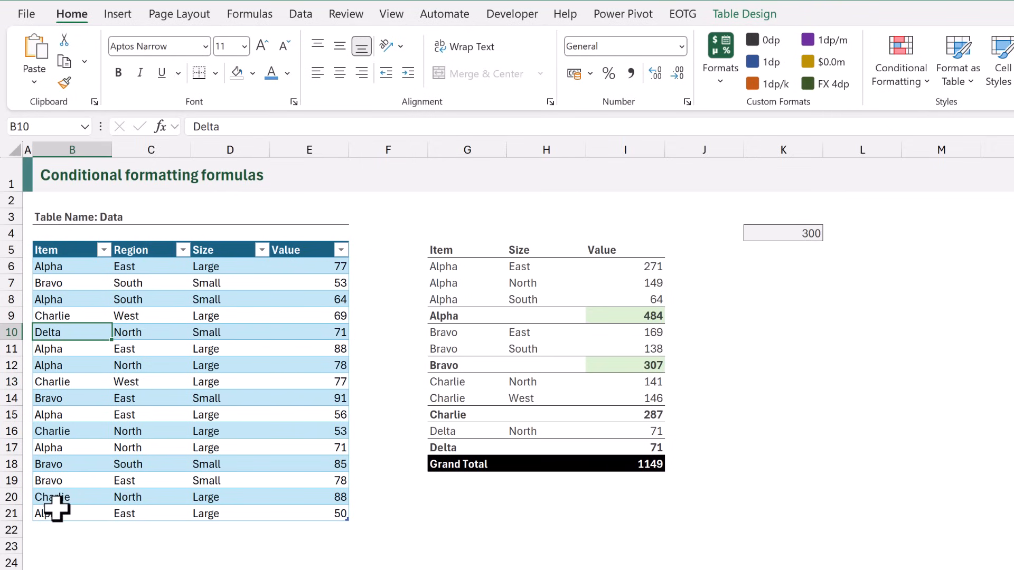
type("Echo")
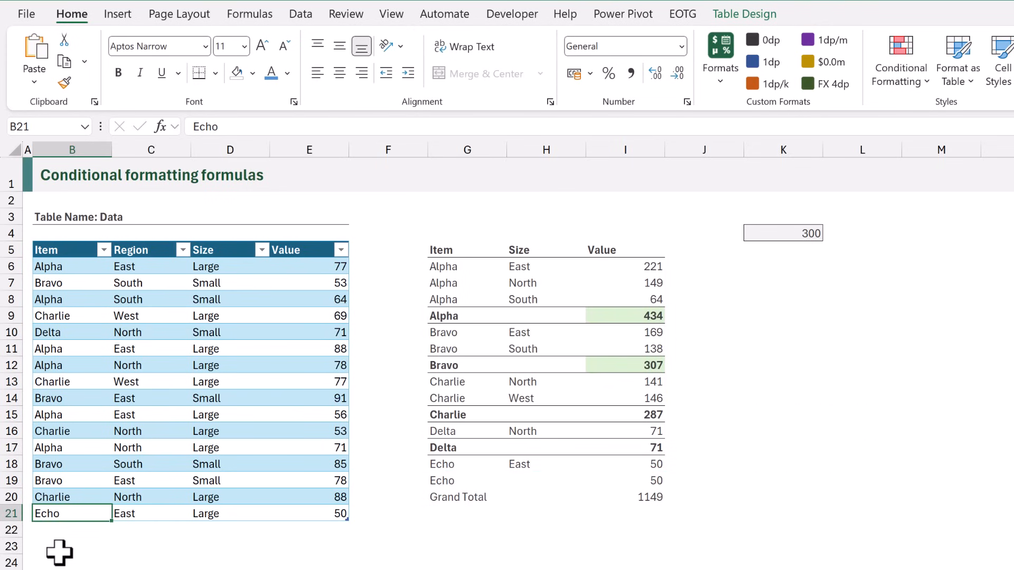
type("Alpha")
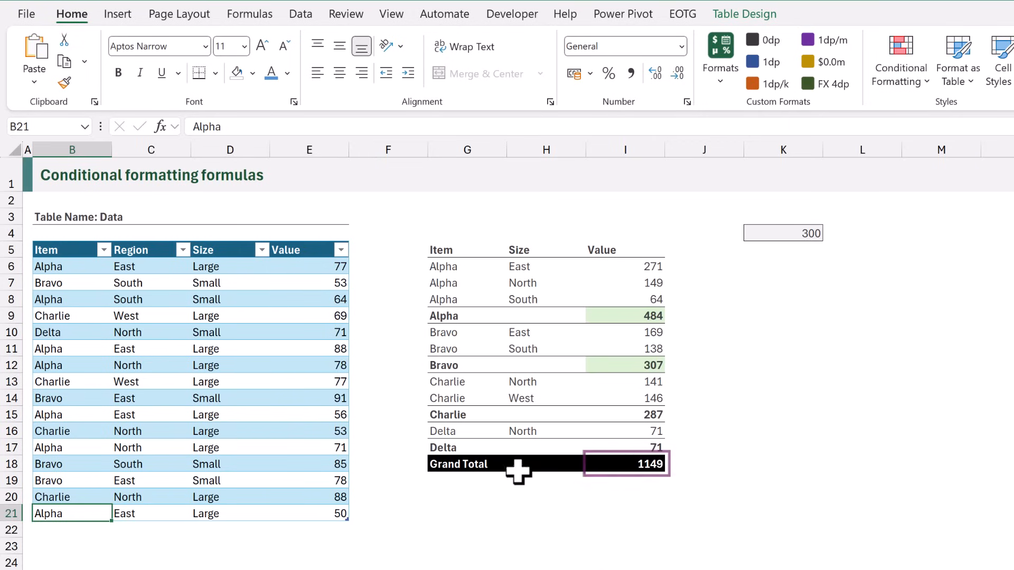
- In Manage Rules for G6:I18, move the Grand Total rule below the green rule and apply
left_click(624, 463)
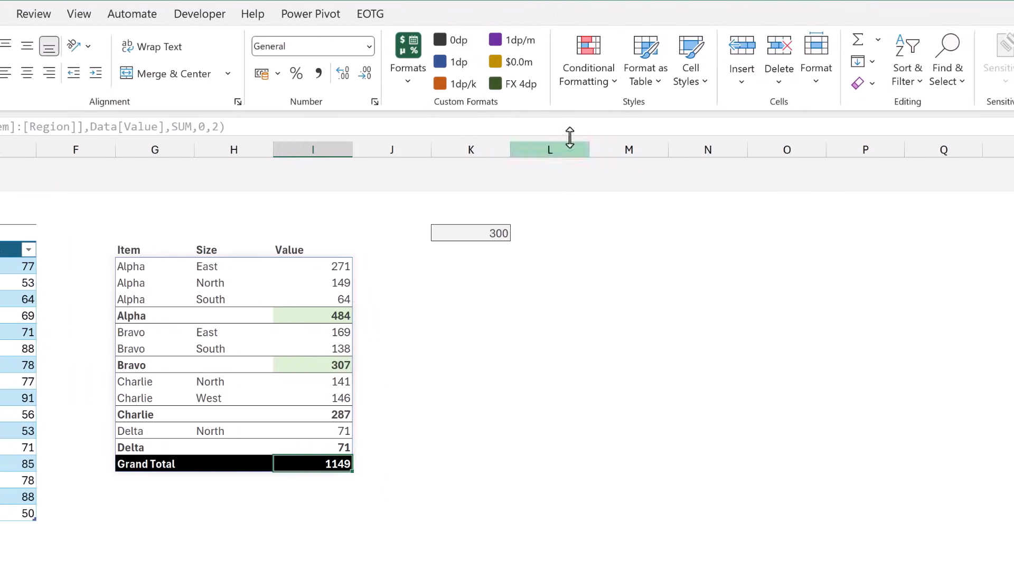
left_click(588, 61)
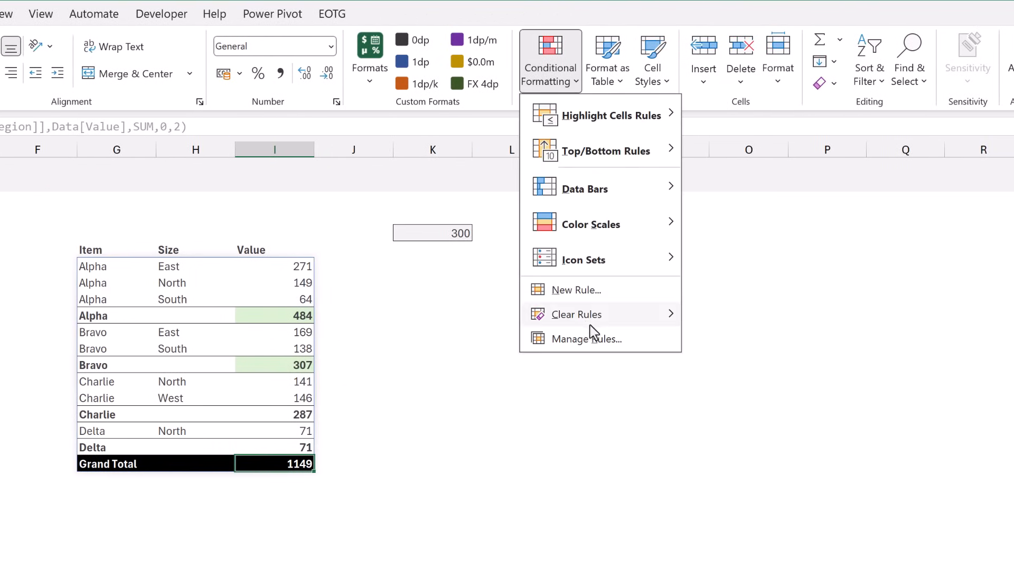
left_click(585, 339)
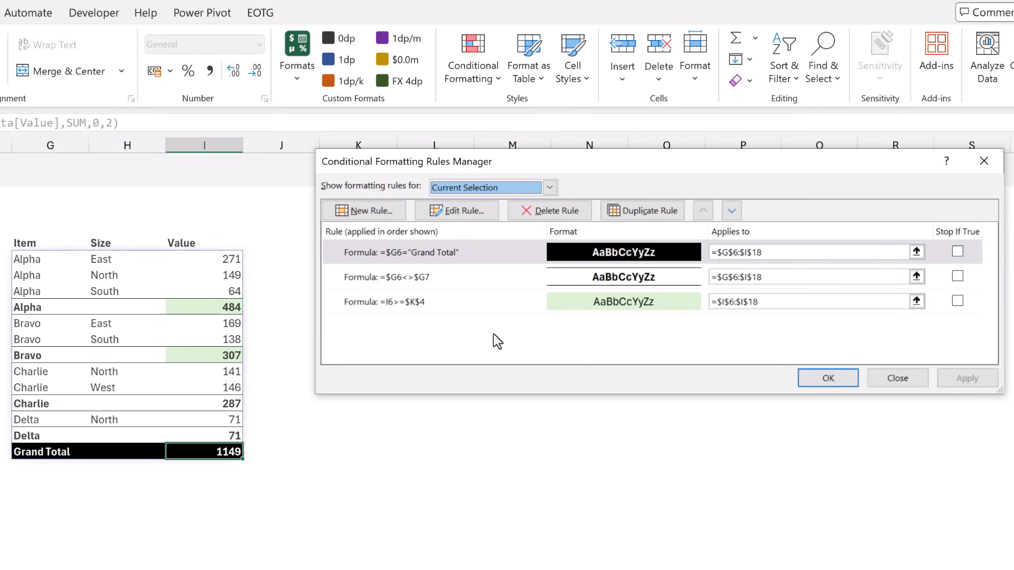
left_click(433, 252)
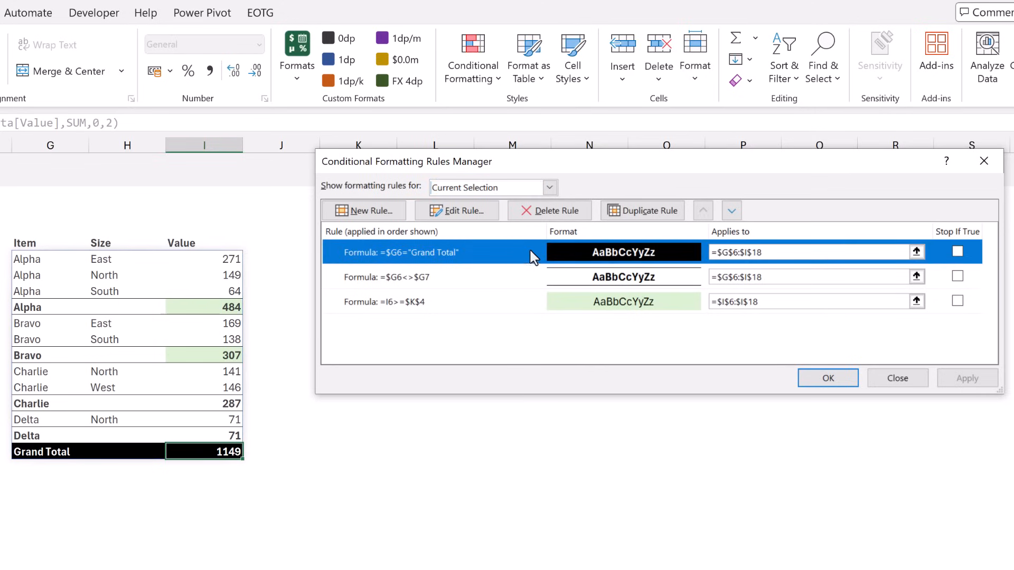
left_click(730, 210)
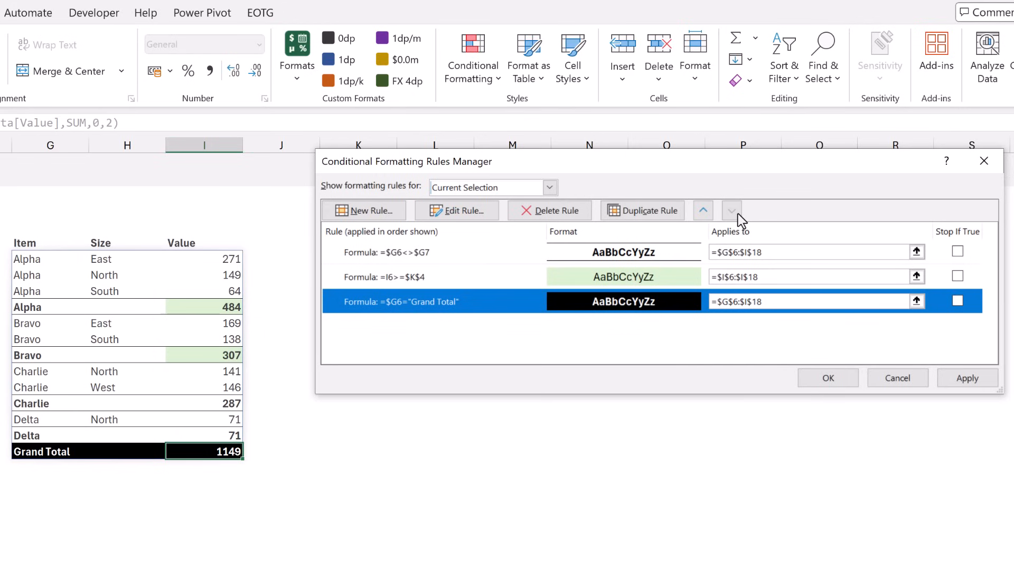
left_click(968, 378)
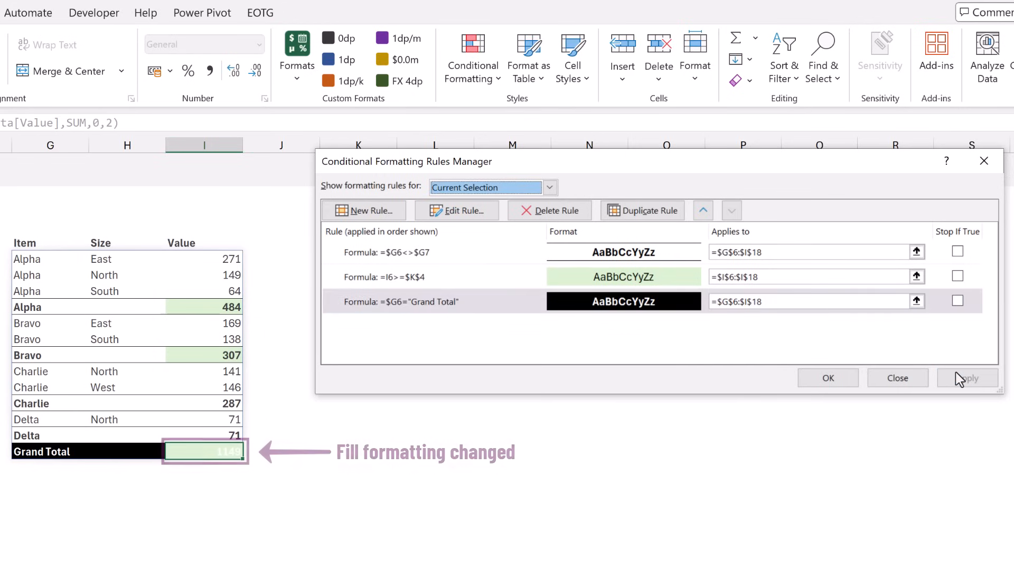
left_click(966, 378)
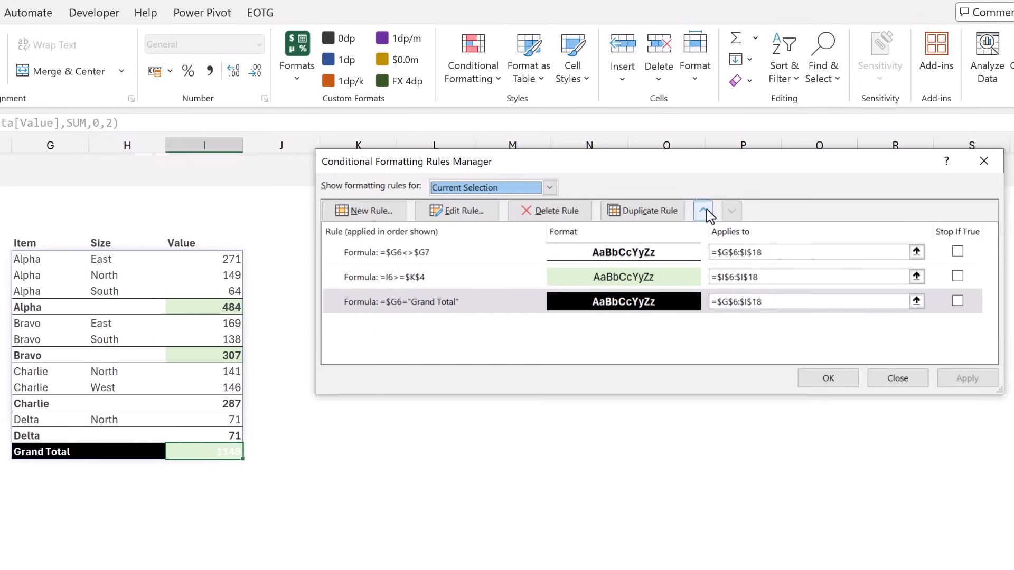
- Move the Grand Total rule back to the top and apply so the total stays black
left_click(703, 211)
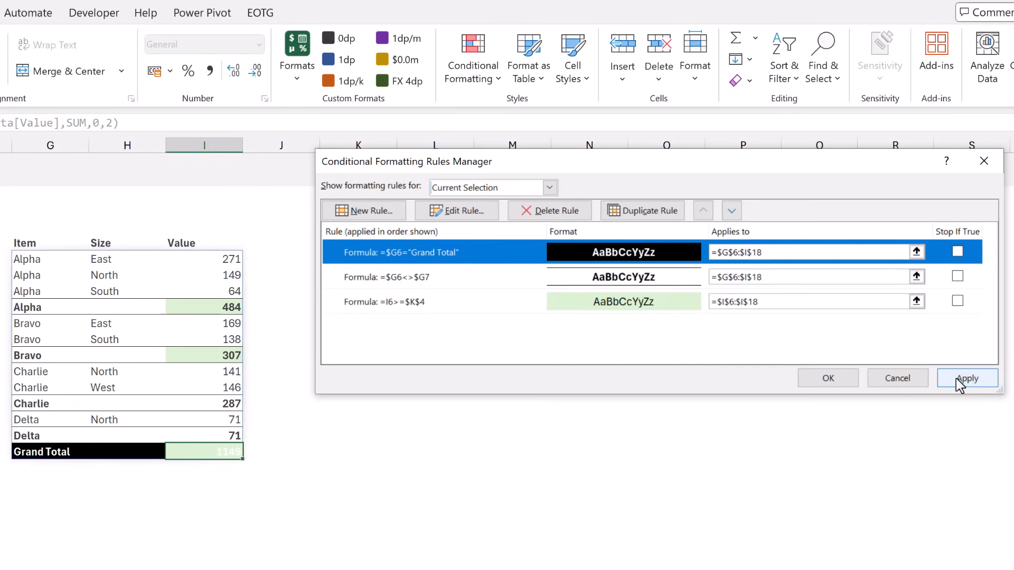
left_click(967, 378)
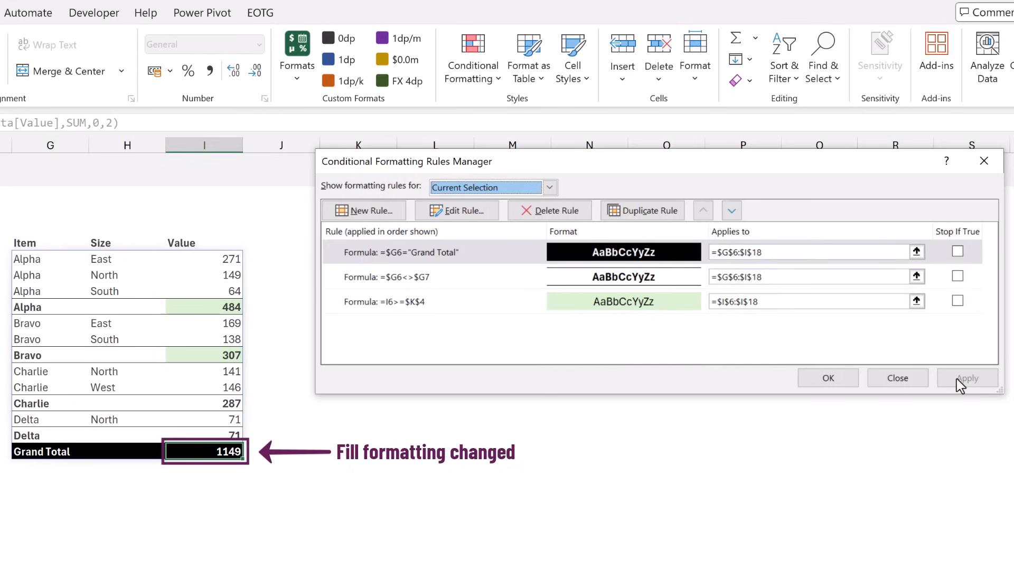